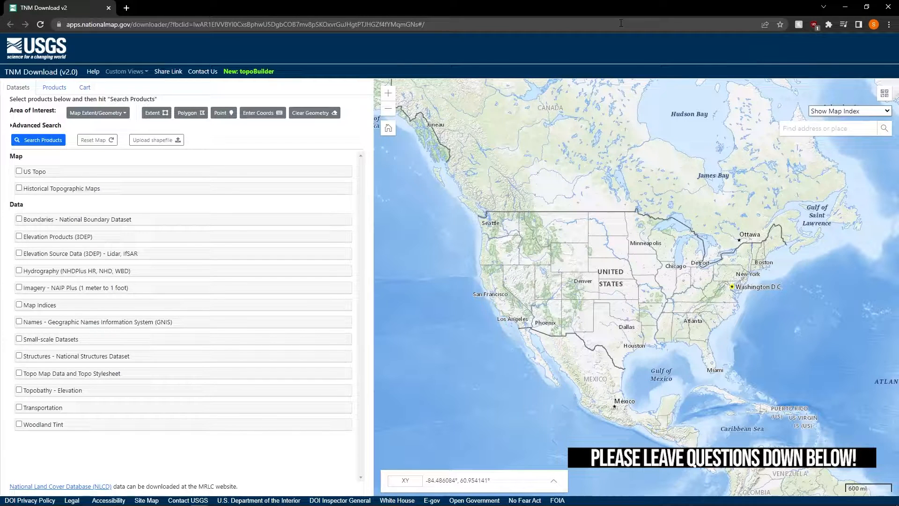
pyautogui.moveTo(496, 364)
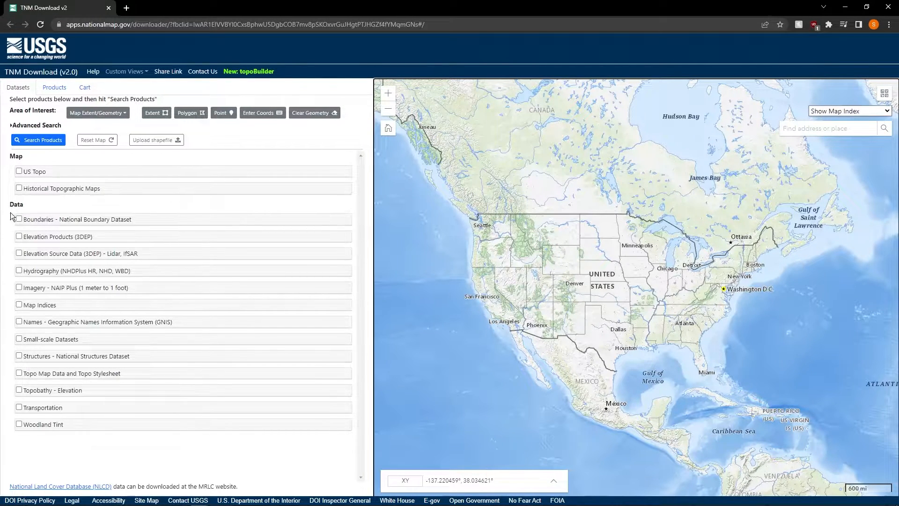
# Choose Elevation Products (3DEP) with only the 1 meter DEM and pan the map toward Berkeley
pyautogui.click(19, 236)
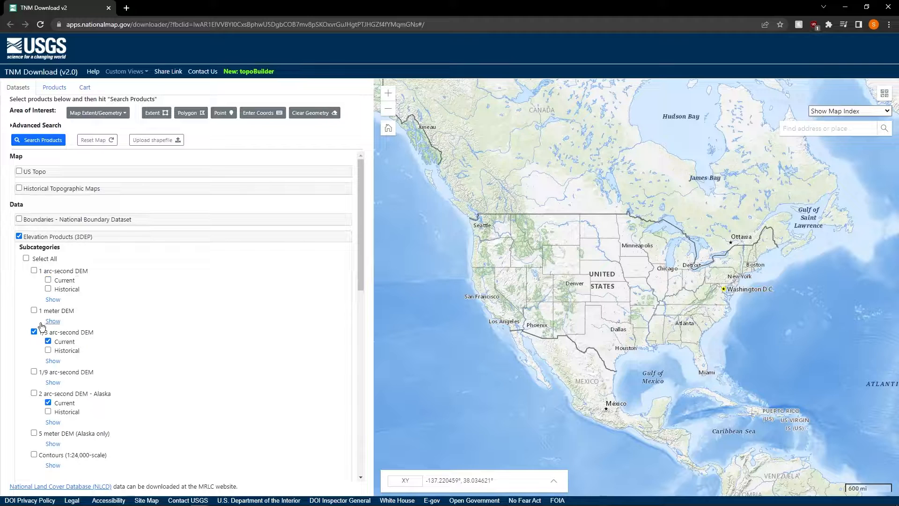
pyautogui.click(34, 331)
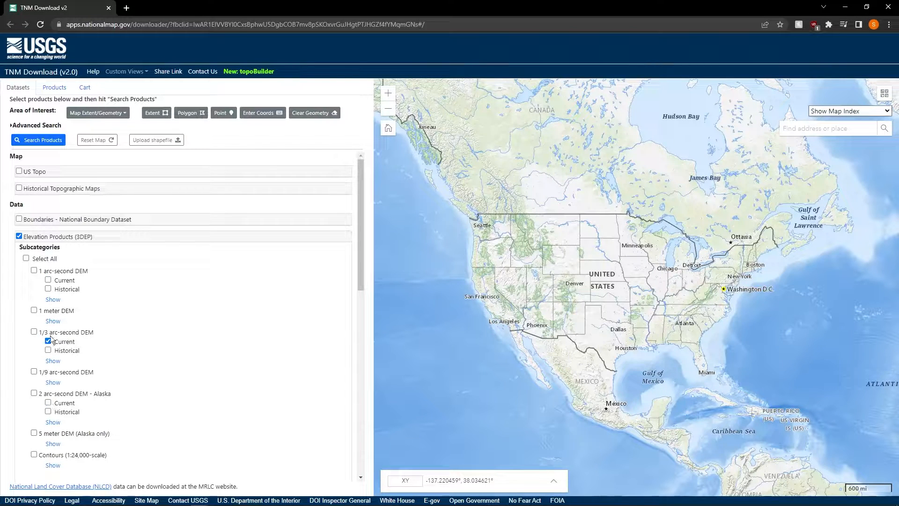
pyautogui.click(34, 310)
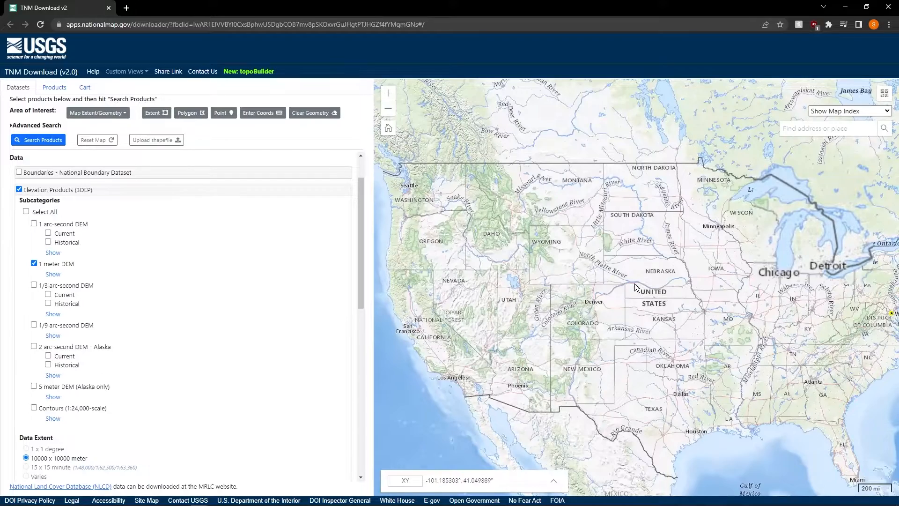
pyautogui.moveTo(630, 287); pyautogui.dragTo(562, 322)
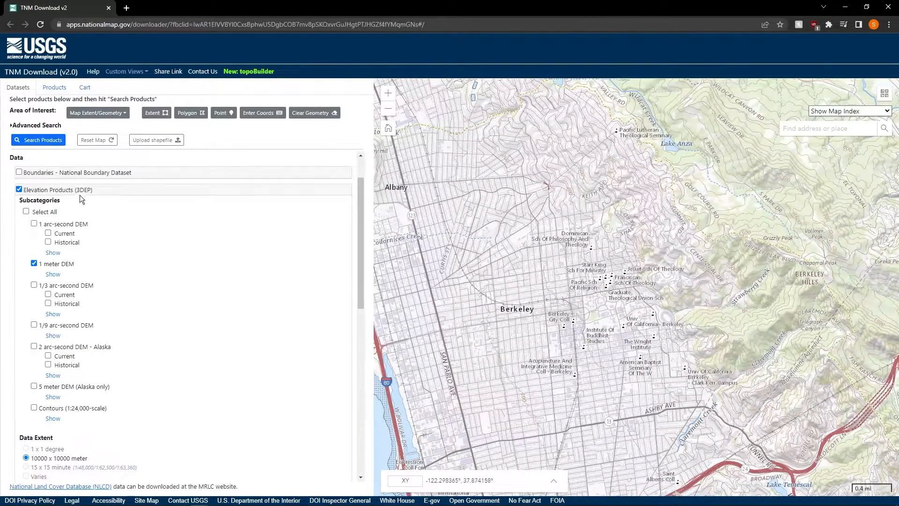
# Search products for the map area and add the USGS one meter x56y420 tile to the cart
pyautogui.click(38, 139)
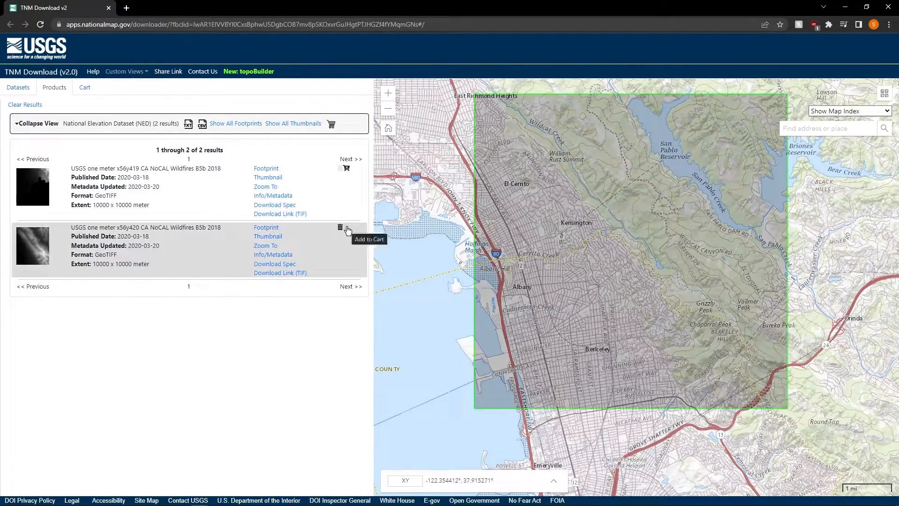
pyautogui.click(85, 87)
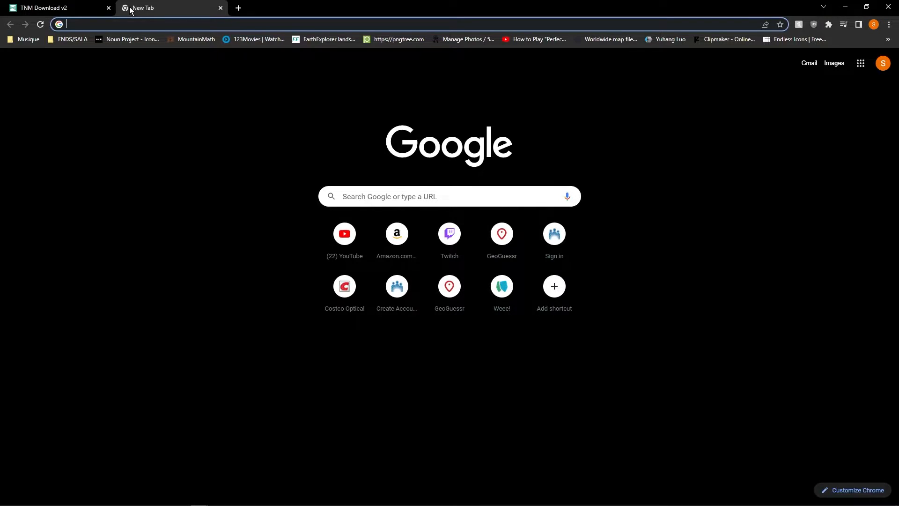
# Search 'qgis download' and reach the Standalone installers on the official QGIS download page
pyautogui.write('qgis download')
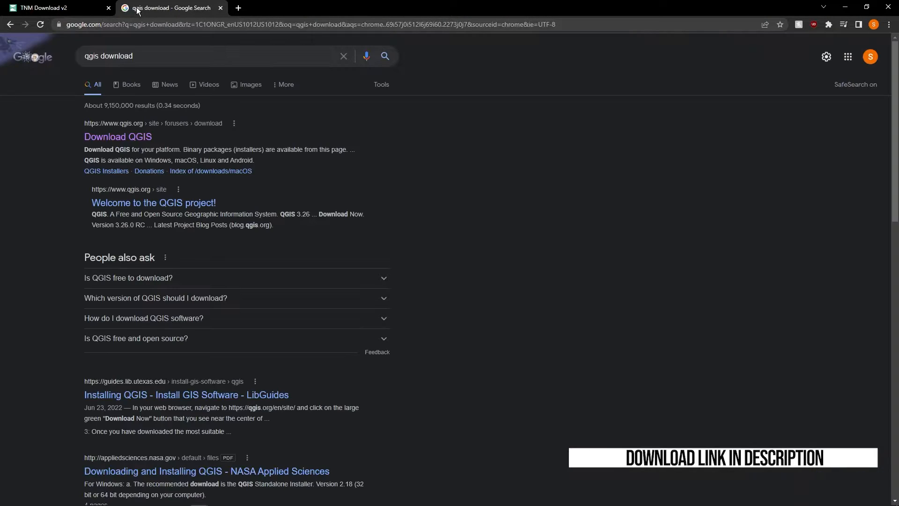
pyautogui.click(118, 137)
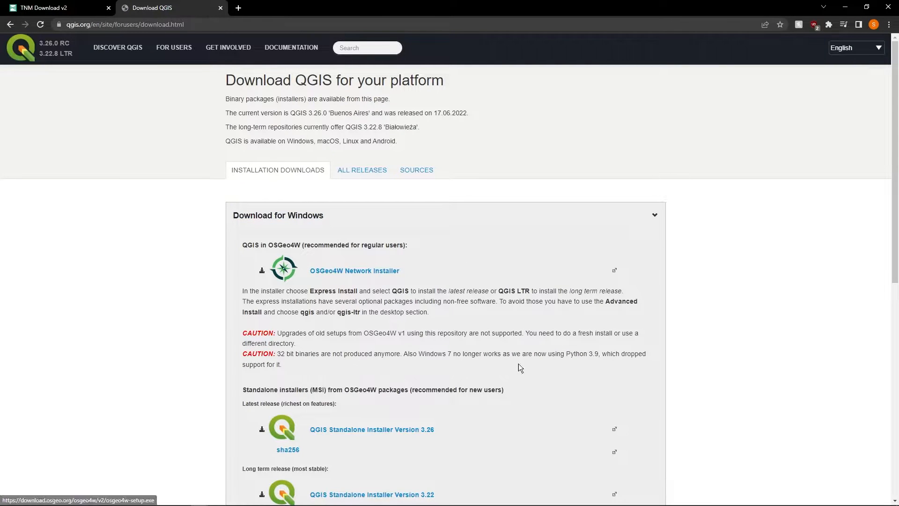
pyautogui.scroll(-3)
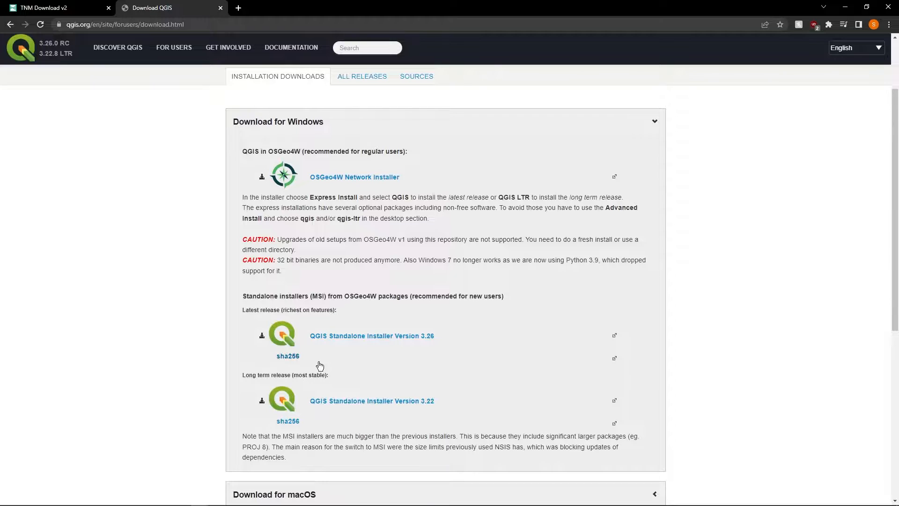
pyautogui.moveTo(394, 401)
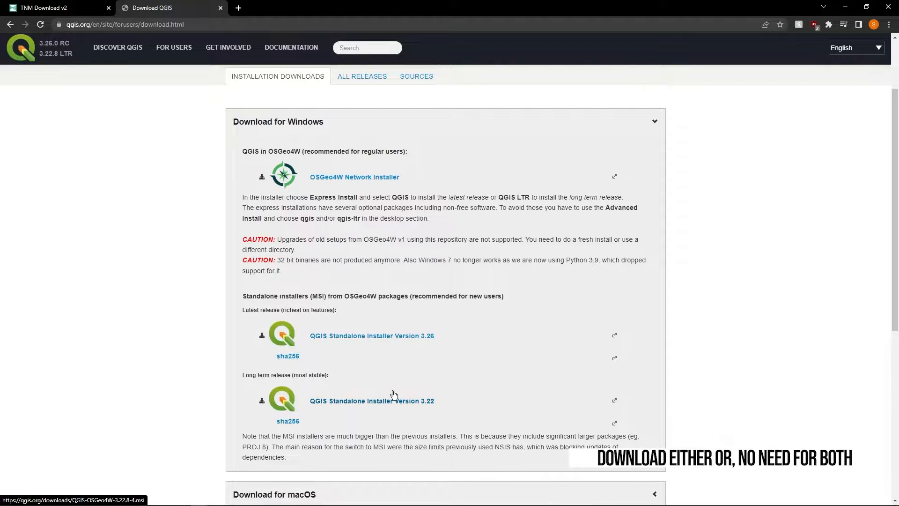
pyautogui.moveTo(425, 399)
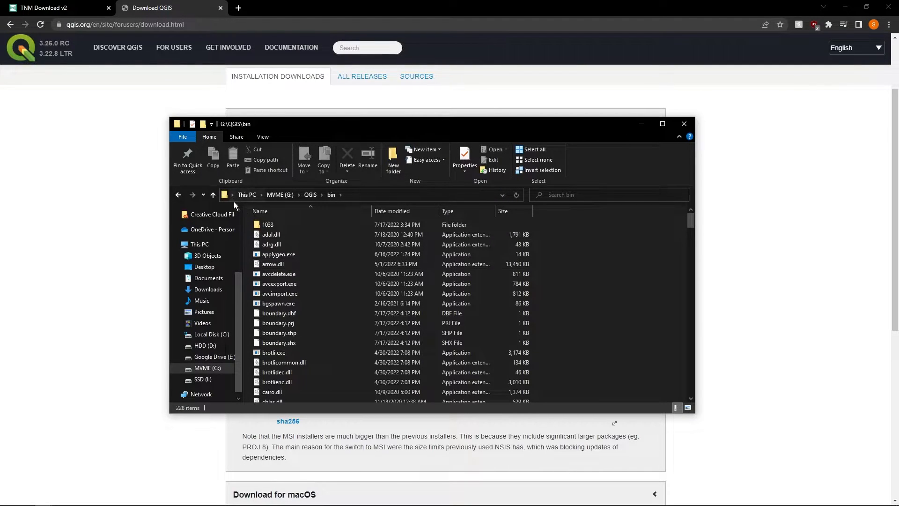
pyautogui.moveTo(687, 280)
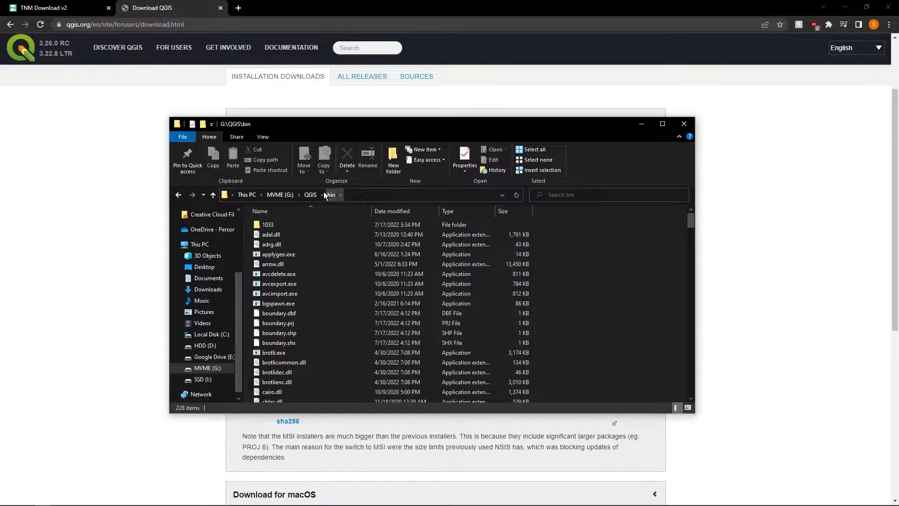
# Launch QGIS from qgis-bin.exe in the G:\QGIS\bin folder
pyautogui.scroll(-3)
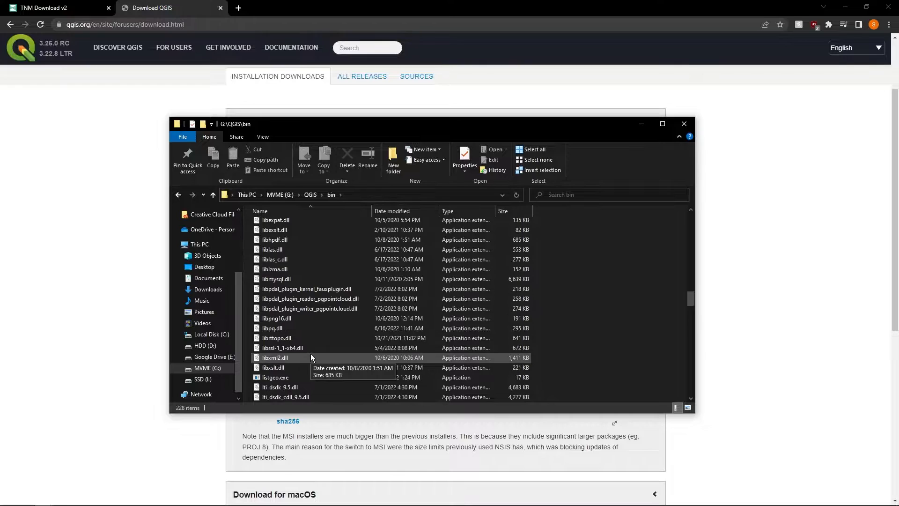
pyautogui.scroll(-3)
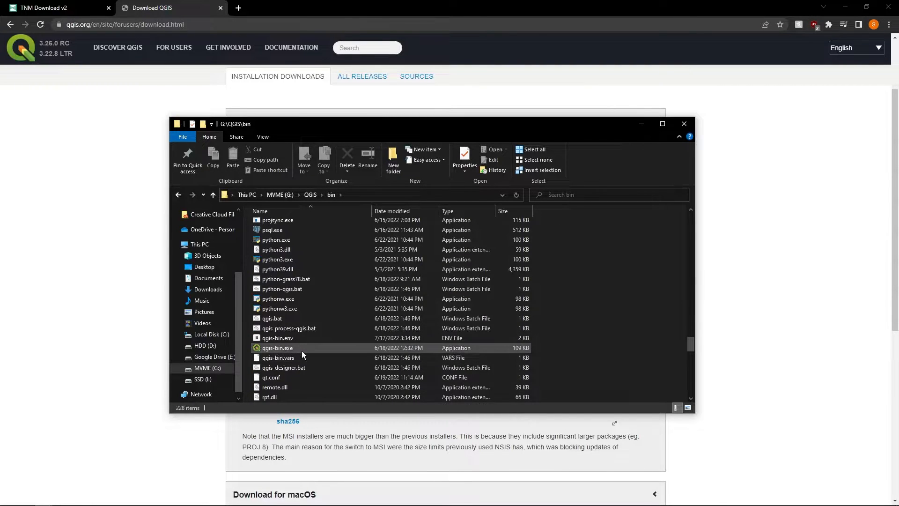
pyautogui.doubleClick(277, 348)
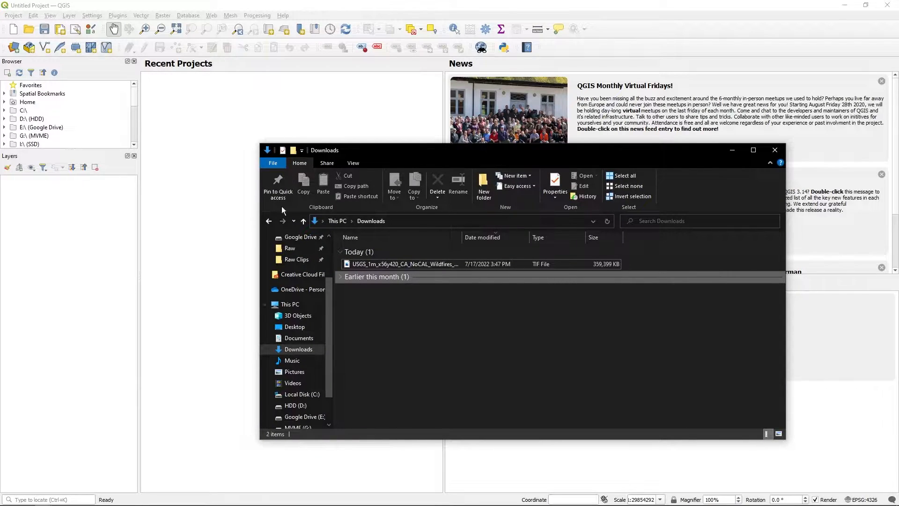
# Select the downloaded USGS_1m_x56y420 TIF in Downloads to bring into QGIS
pyautogui.click(405, 264)
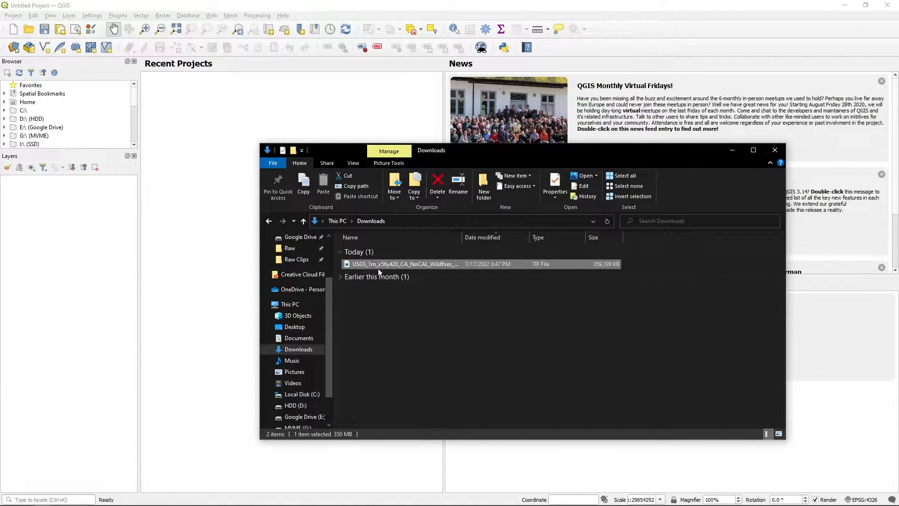
pyautogui.moveTo(379, 264)
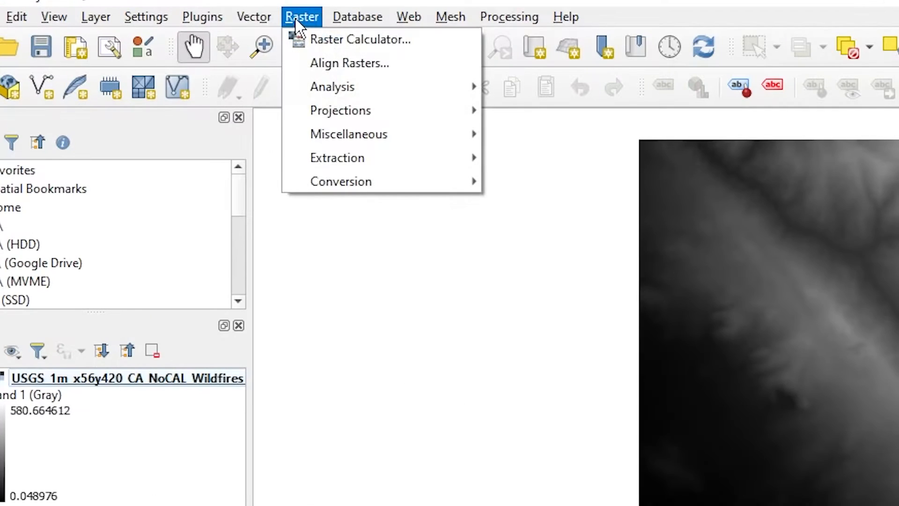
pyautogui.moveTo(337, 157)
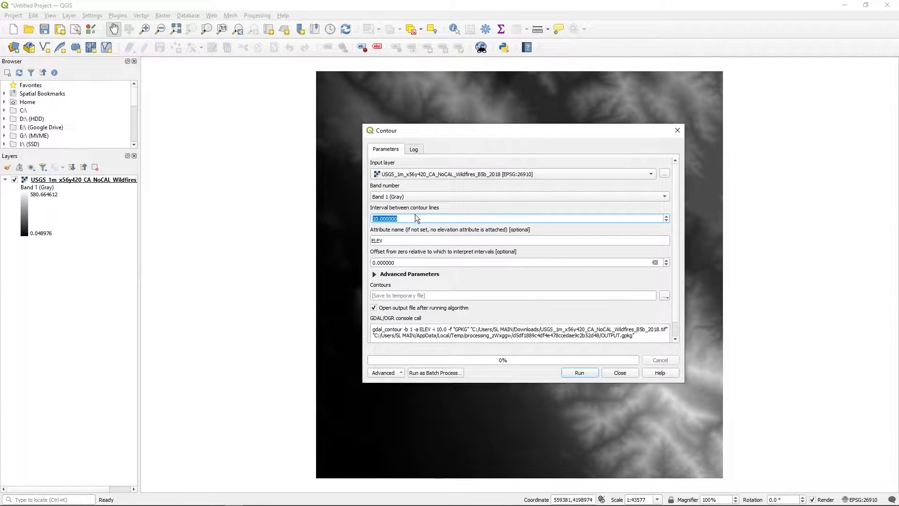
pyautogui.moveTo(415, 214)
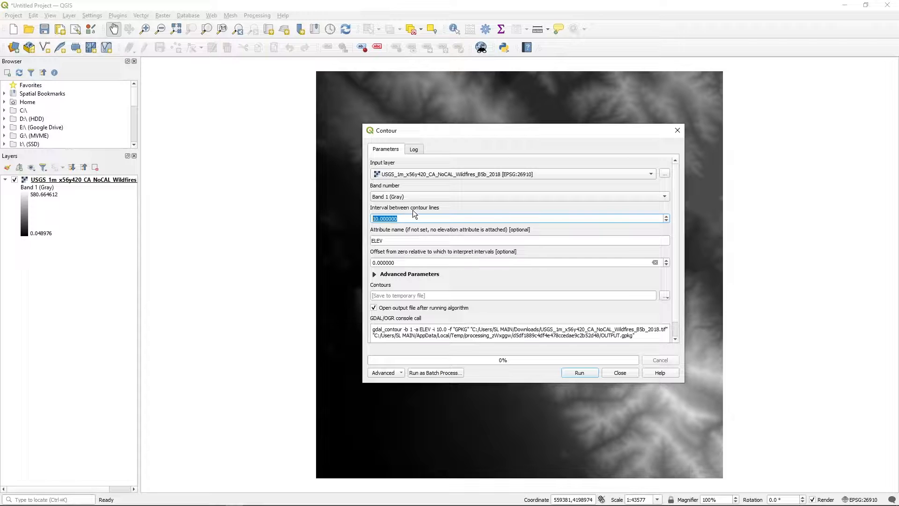
pyautogui.moveTo(414, 218)
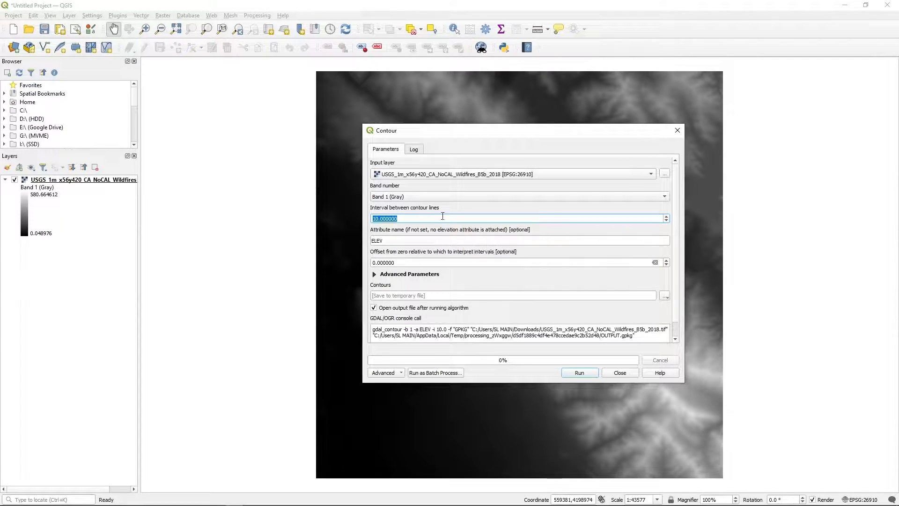
pyautogui.moveTo(438, 218)
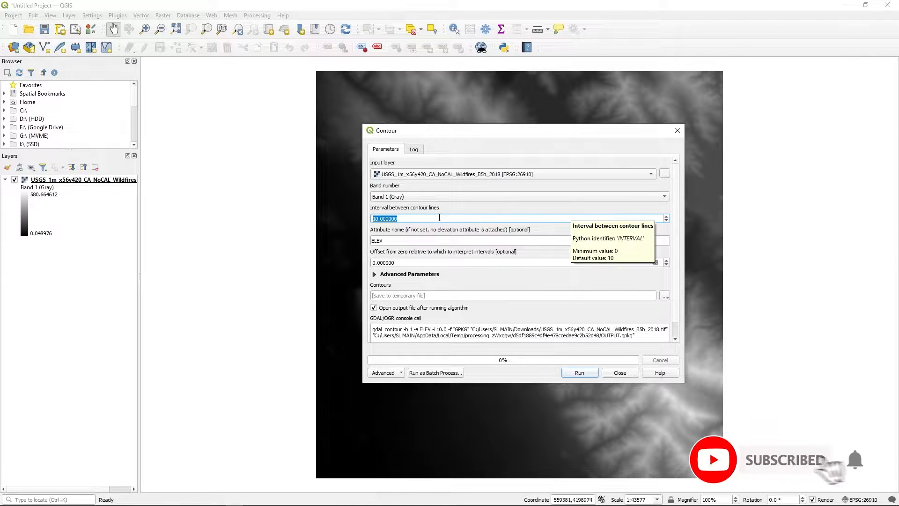
# Set the contour interval to 0.305 and save the output as contour1ft on the Desktop
pyautogui.write('1')
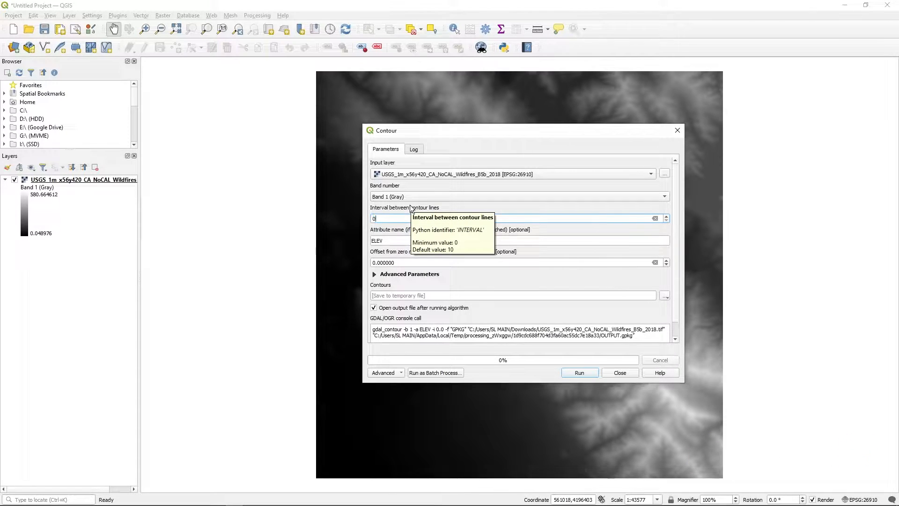
pyautogui.write('0.305000')
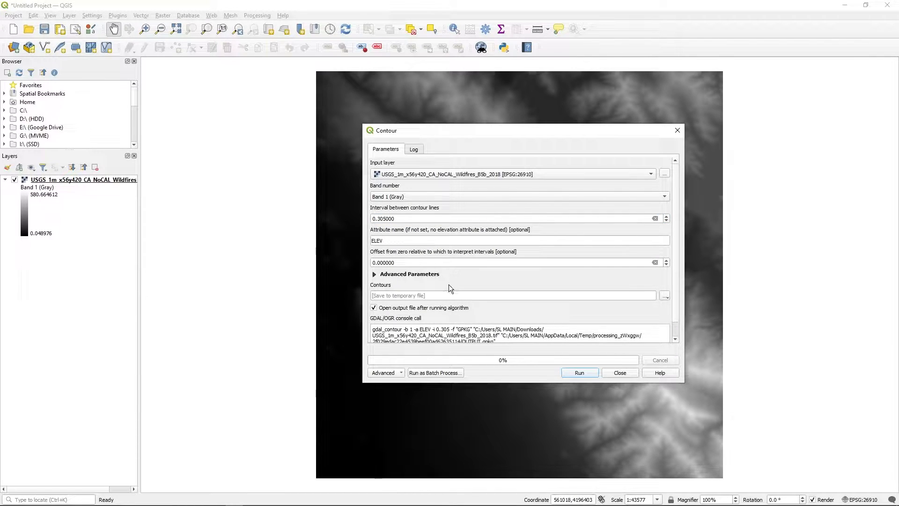
pyautogui.moveTo(665, 300)
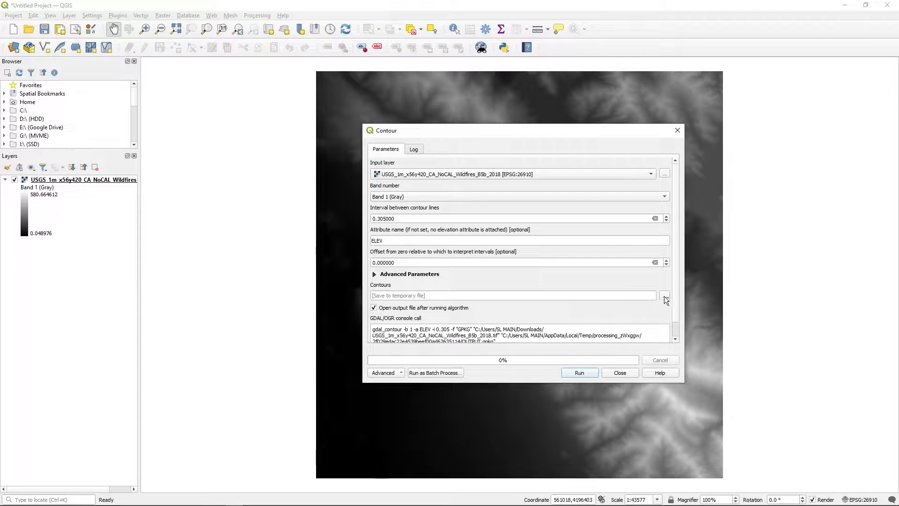
pyautogui.moveTo(600, 286)
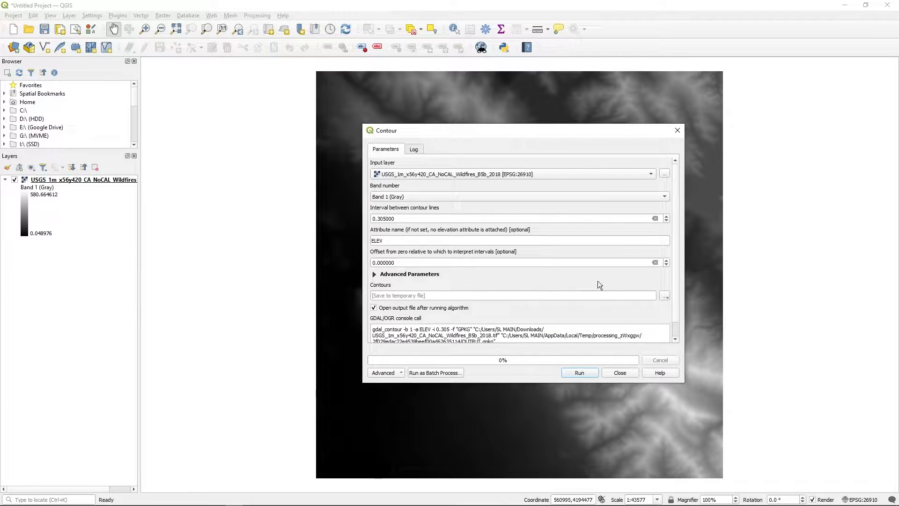
pyautogui.click(665, 295)
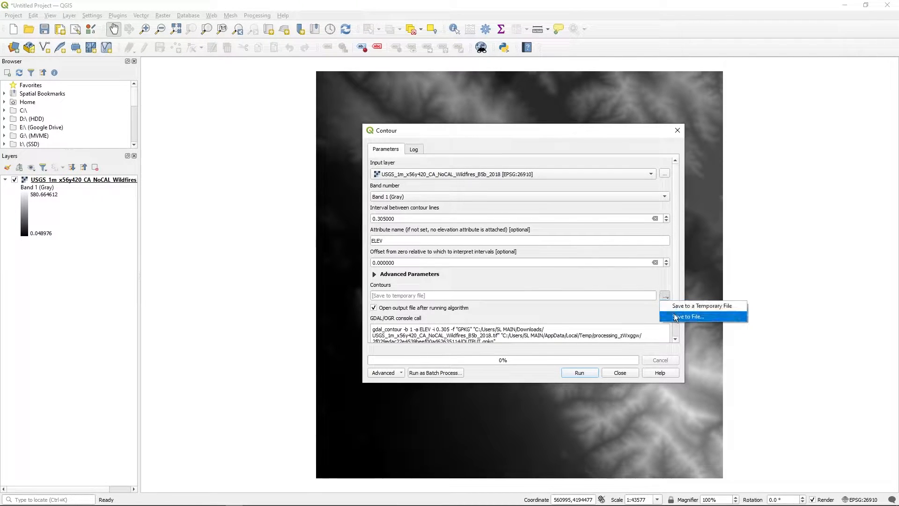
pyautogui.click(688, 316)
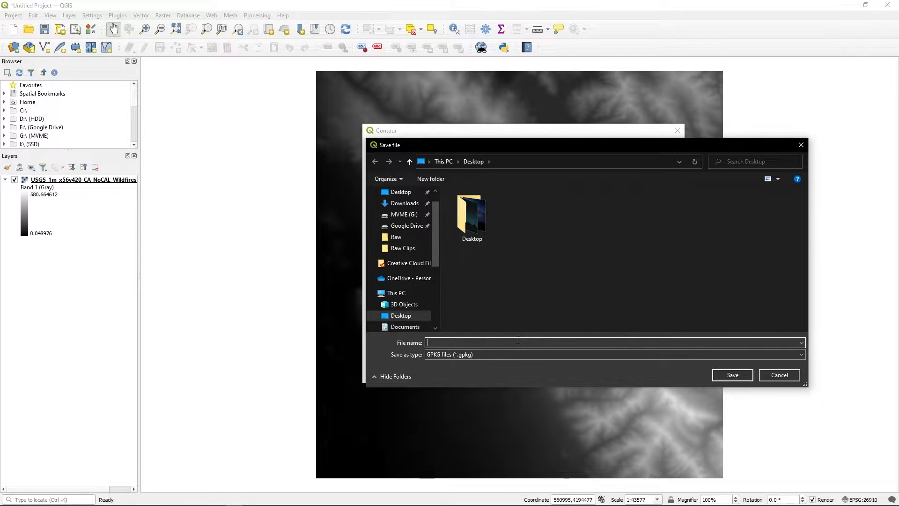
pyautogui.write('contour1ft')
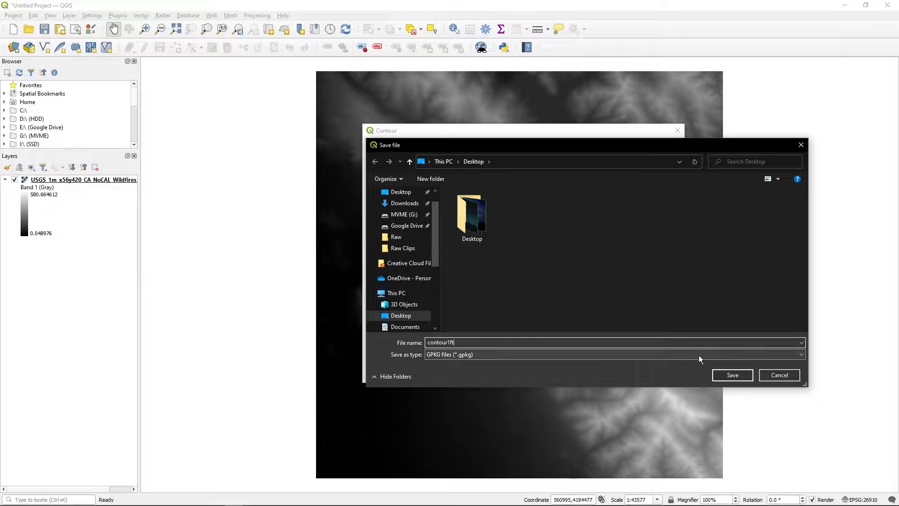
pyautogui.click(731, 375)
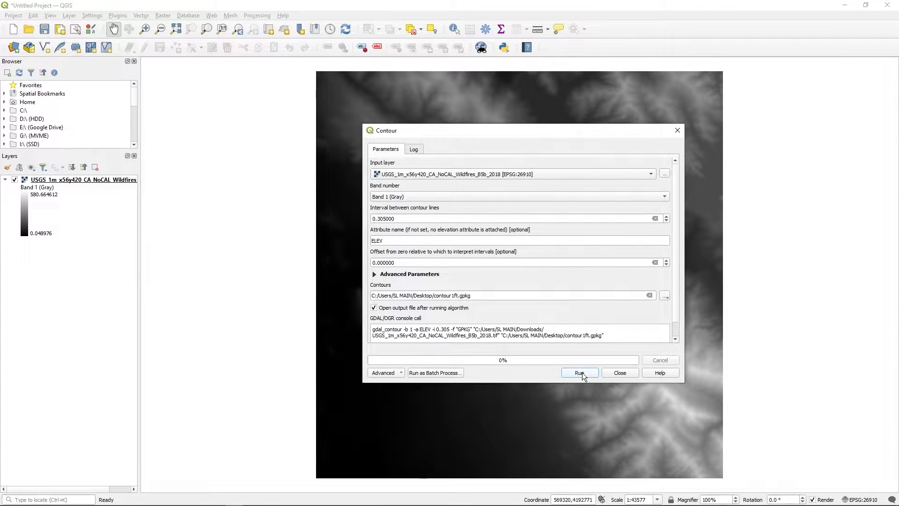
# Run the Contour tool to generate the contour1ft line layer, then close the dialog
pyautogui.click(579, 373)
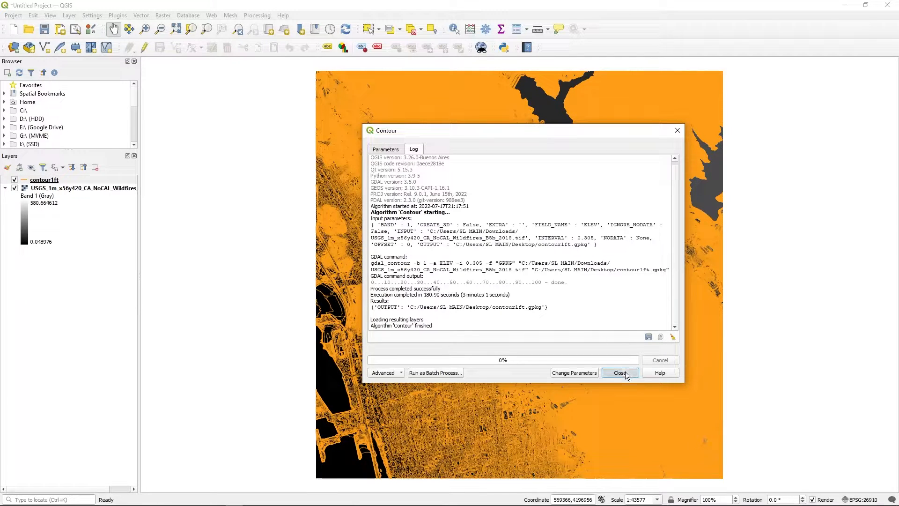
pyautogui.click(619, 373)
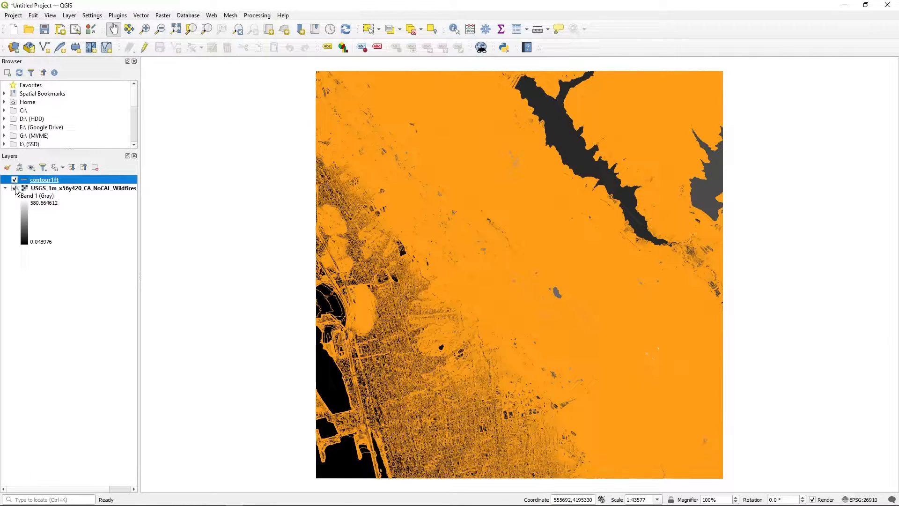
# Hide the USGS elevation raster and inspect the contour lines across the Berkeley hills
pyautogui.click(14, 189)
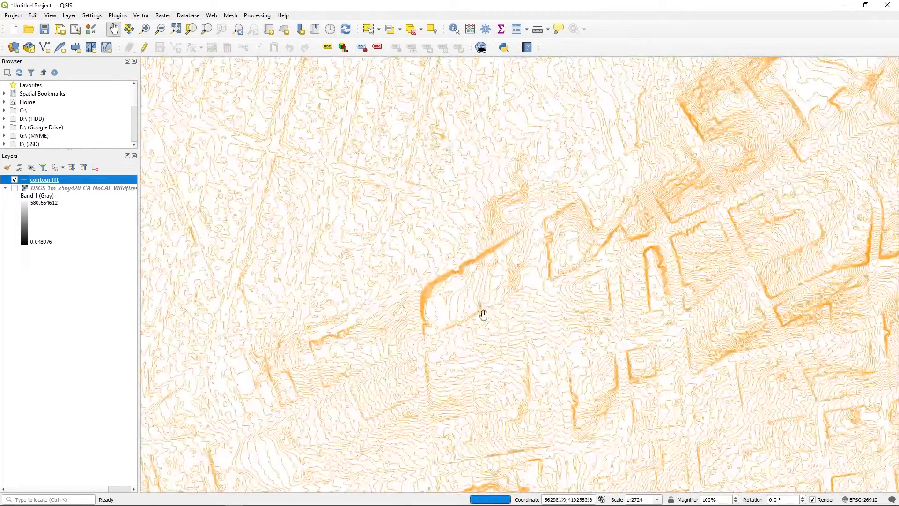
pyautogui.moveTo(483, 314); pyautogui.dragTo(478, 308)
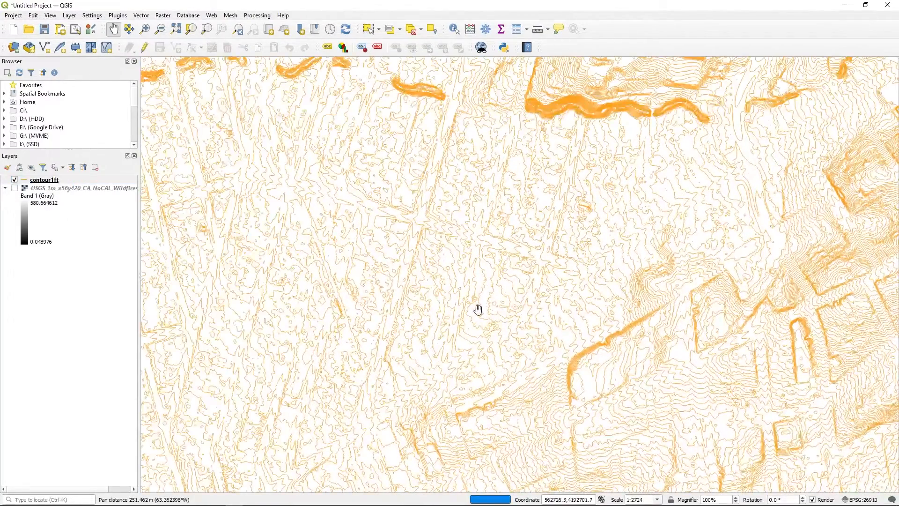
pyautogui.scroll(-3)
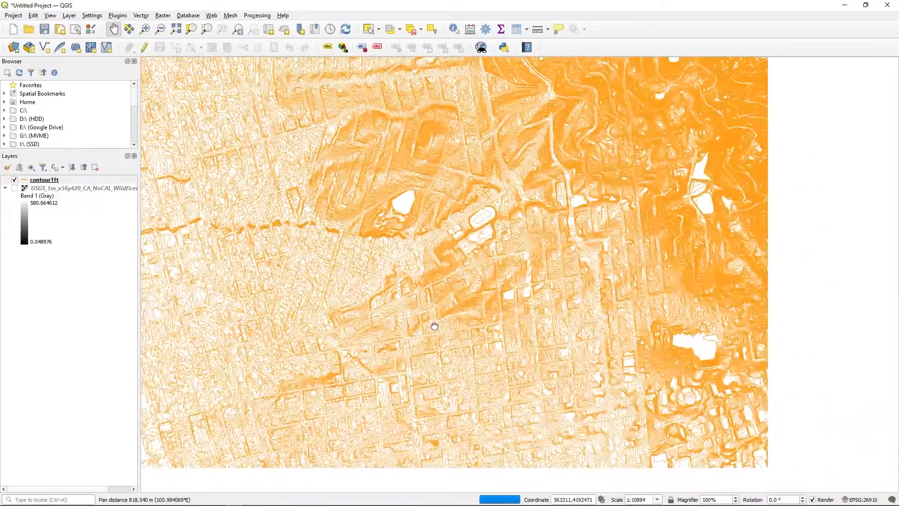
pyautogui.moveTo(434, 326); pyautogui.dragTo(549, 339)
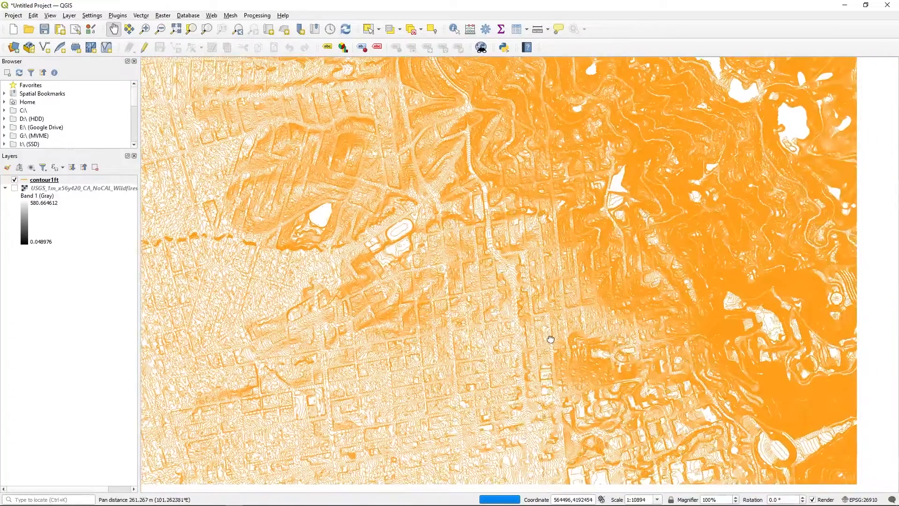
pyautogui.moveTo(550, 339); pyautogui.dragTo(561, 425)
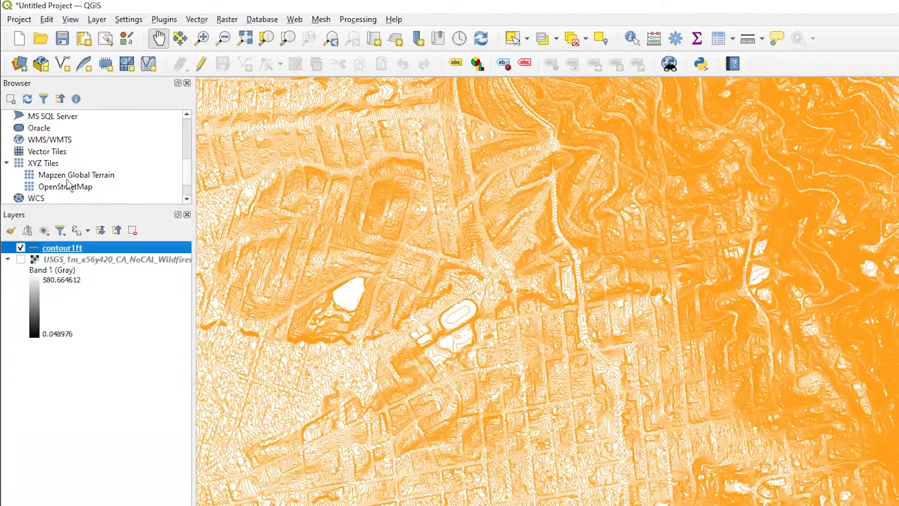
# Add the OpenStreetMap XYZ basemap and move it to the bottom of the layer list
pyautogui.doubleClick(65, 186)
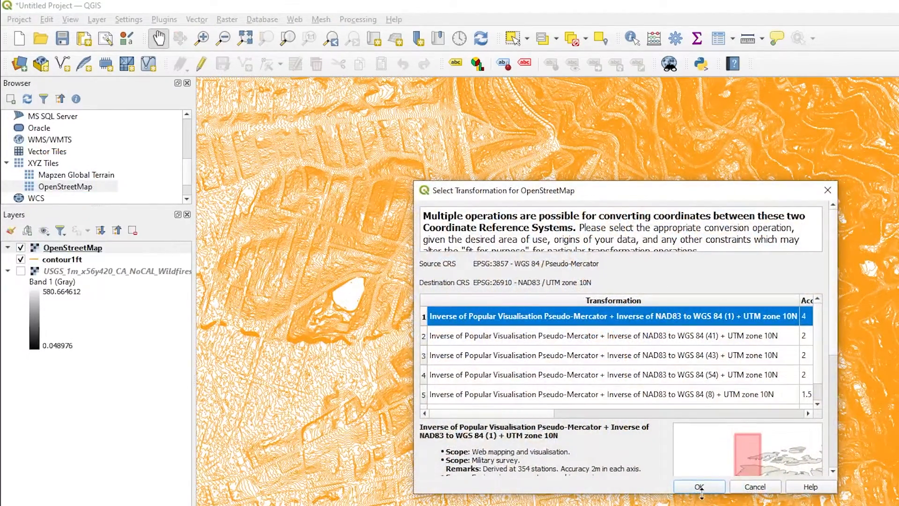
pyautogui.click(698, 486)
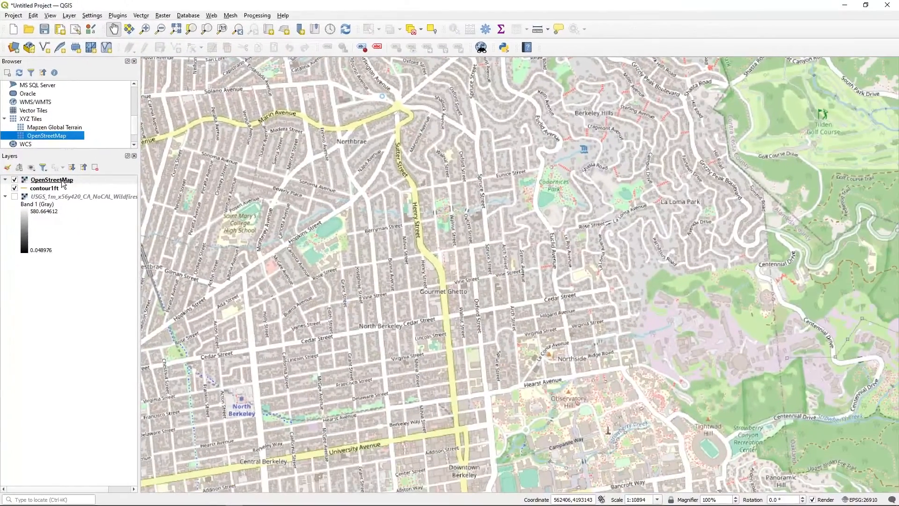
pyautogui.rightClick(51, 180)
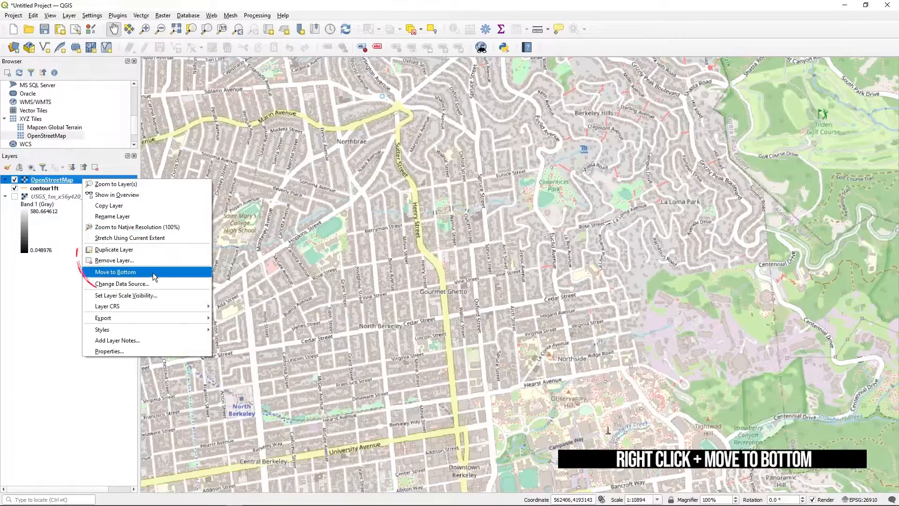
pyautogui.click(114, 271)
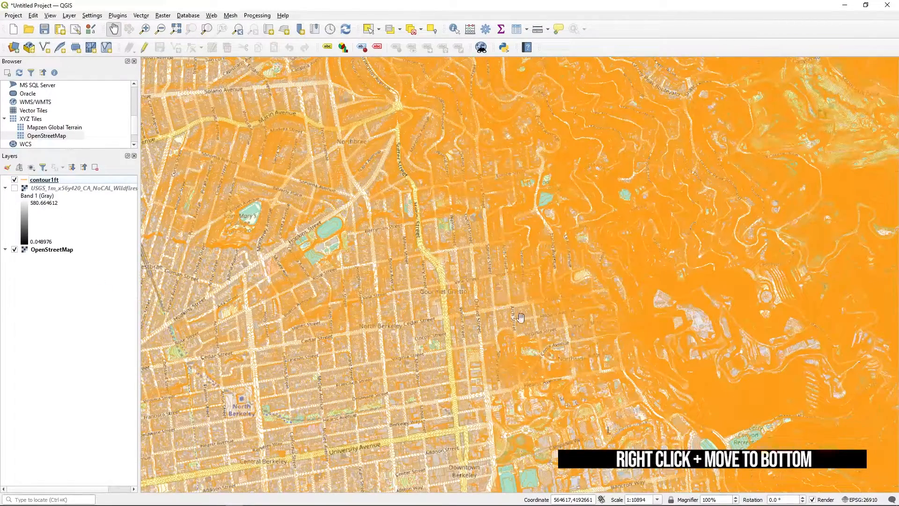
# Pan and zoom the map to centre the campus area under the contours
pyautogui.moveTo(519, 318); pyautogui.dragTo(448, 259)
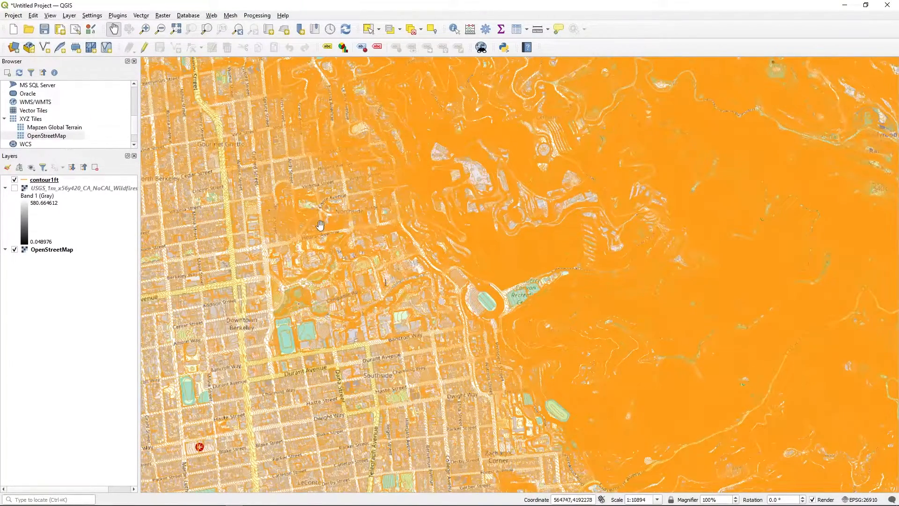
pyautogui.scroll(-3)
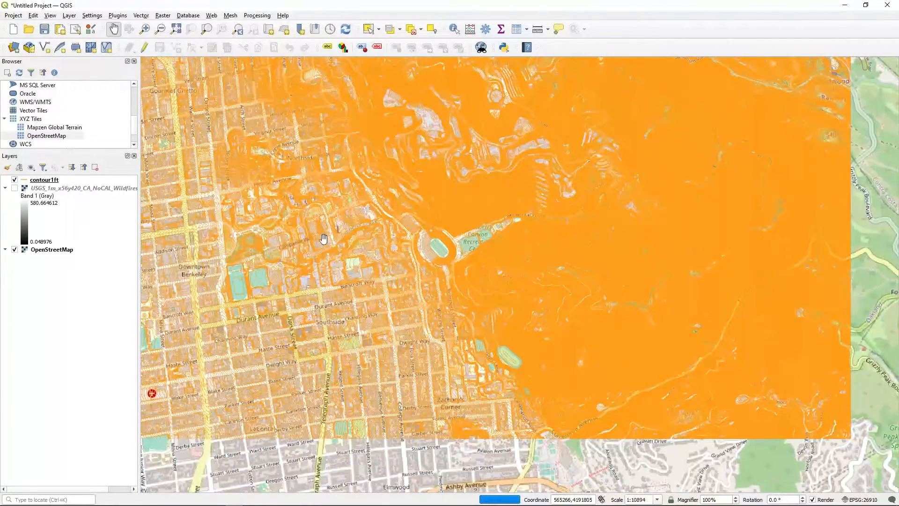
pyautogui.moveTo(325, 237); pyautogui.dragTo(327, 257)
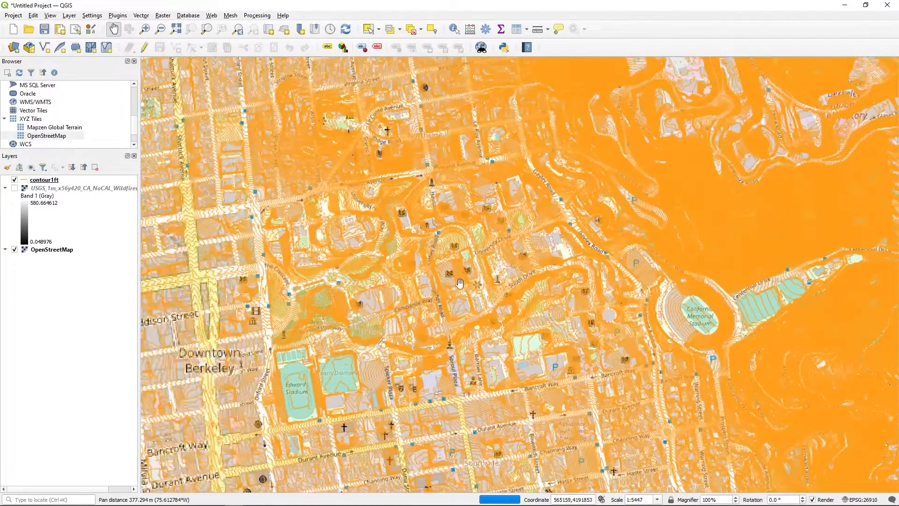
pyautogui.moveTo(459, 281); pyautogui.dragTo(244, 198)
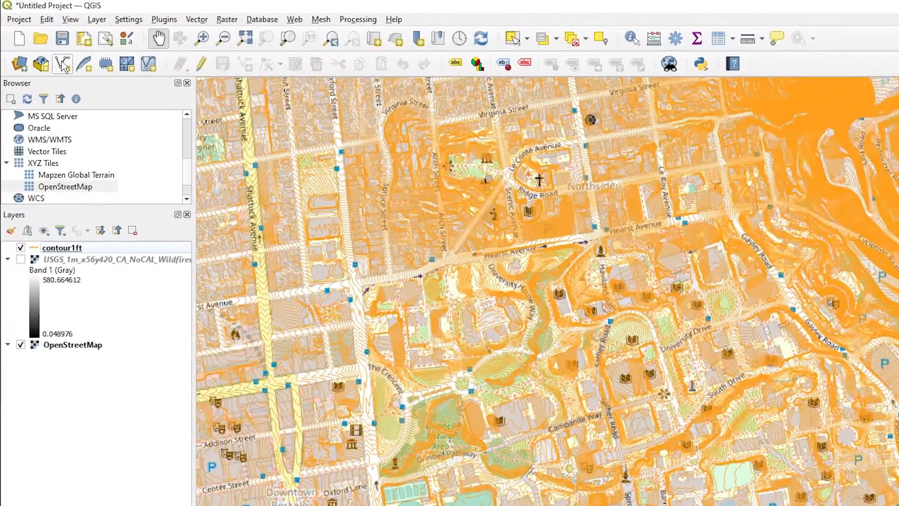
pyautogui.moveTo(62, 63)
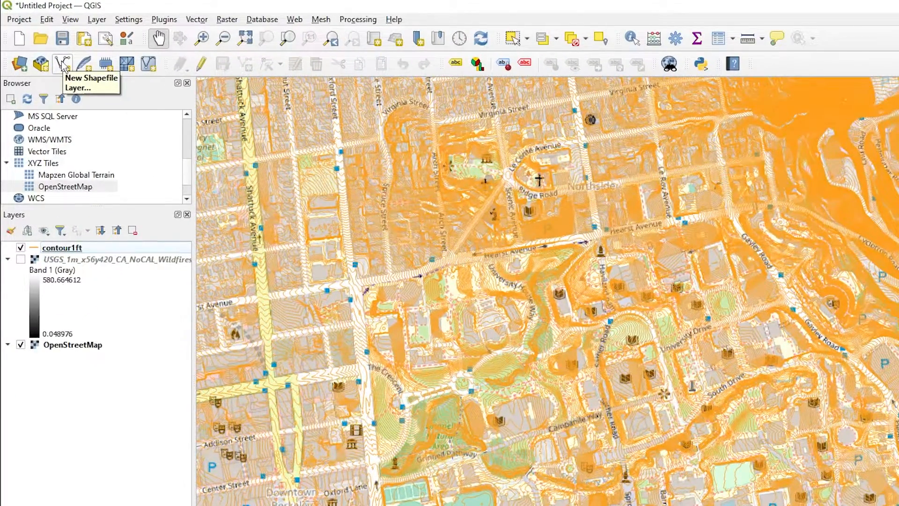
# Create a new polygon shapefile layer named clip and accept its coordinate transformation
pyautogui.click(62, 63)
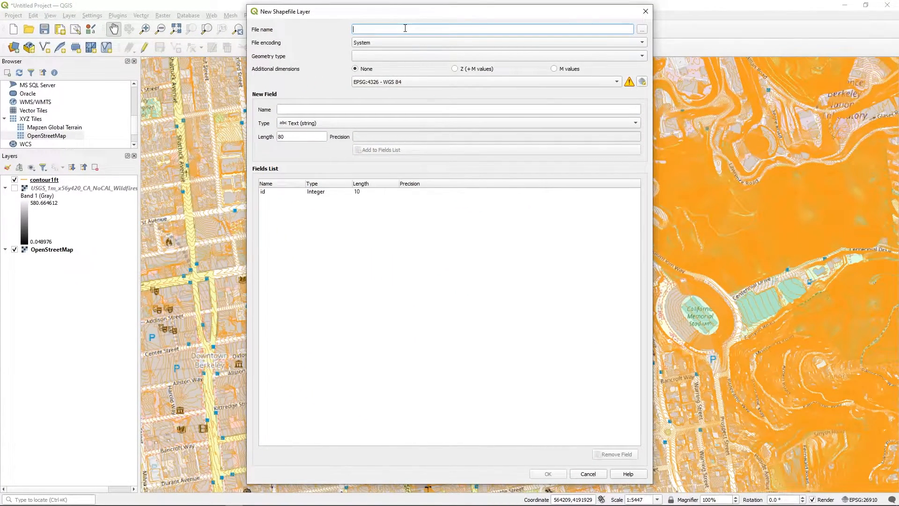
pyautogui.write('clip.shp')
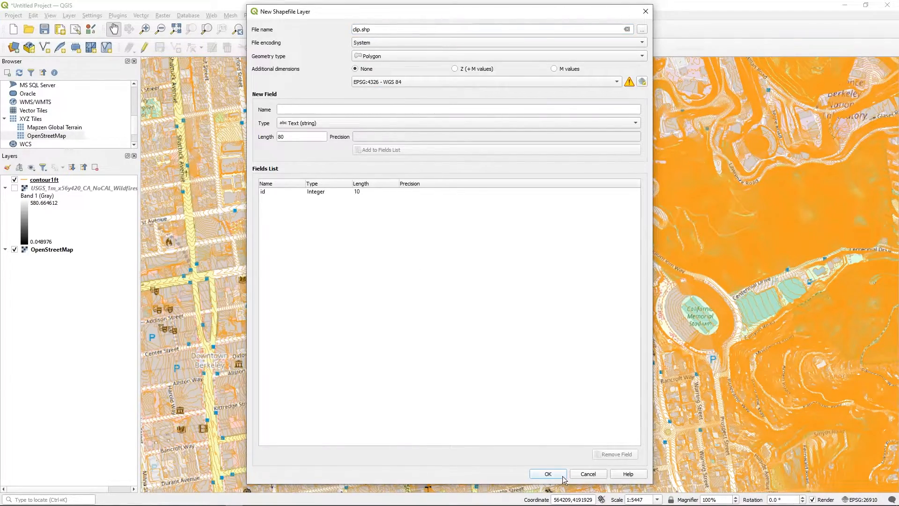
pyautogui.click(546, 474)
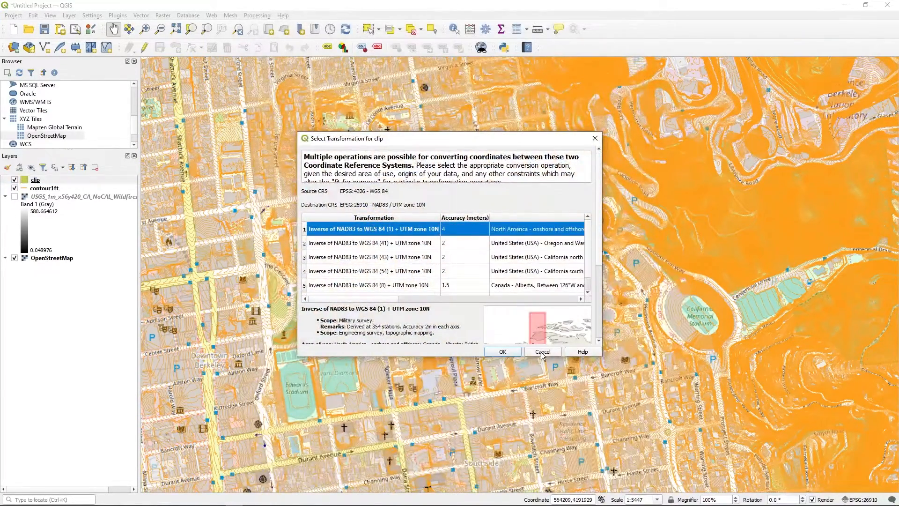
pyautogui.click(541, 352)
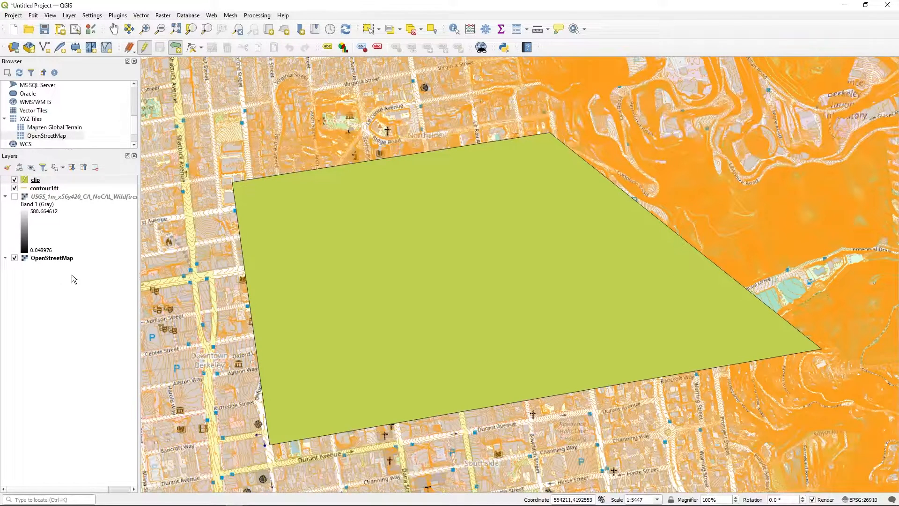
# Run the Clip tool on contour1ft with the clip polygon as overlay to create a Clipped layer
pyautogui.click(43, 188)
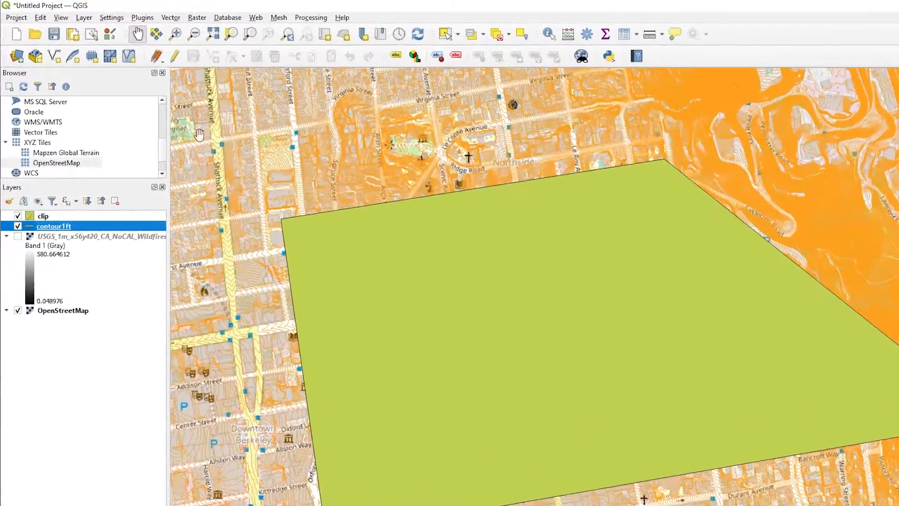
pyautogui.click(196, 18)
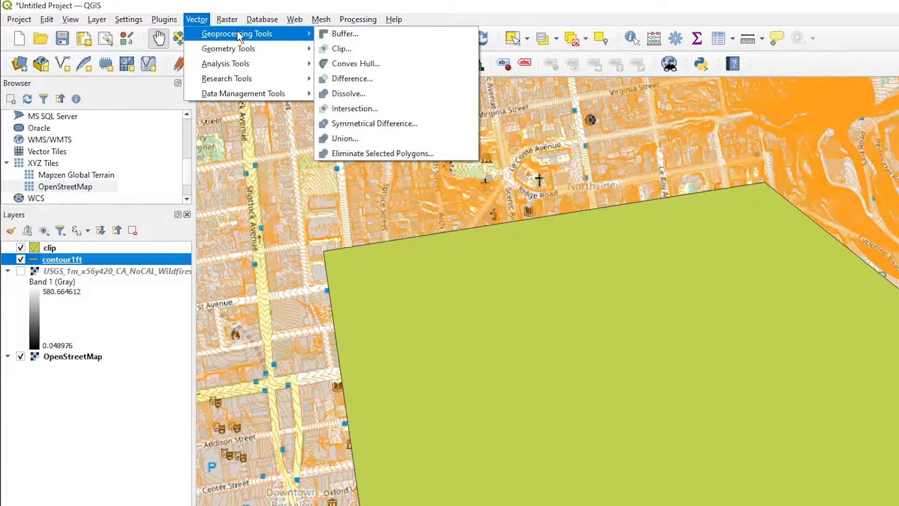
pyautogui.click(341, 47)
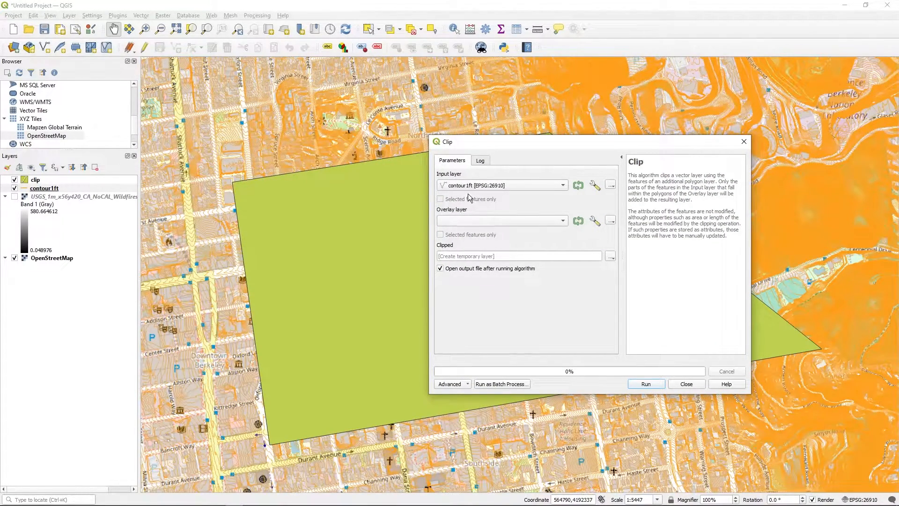
pyautogui.click(500, 221)
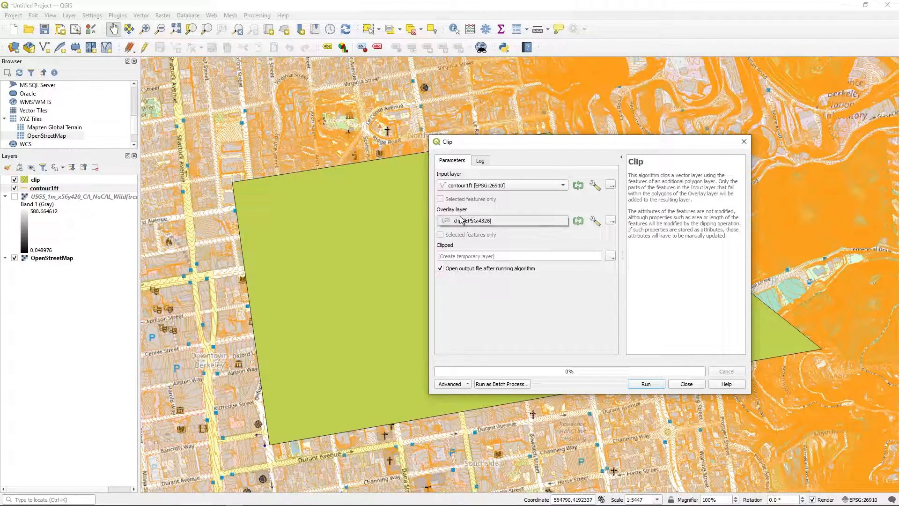
pyautogui.click(499, 220)
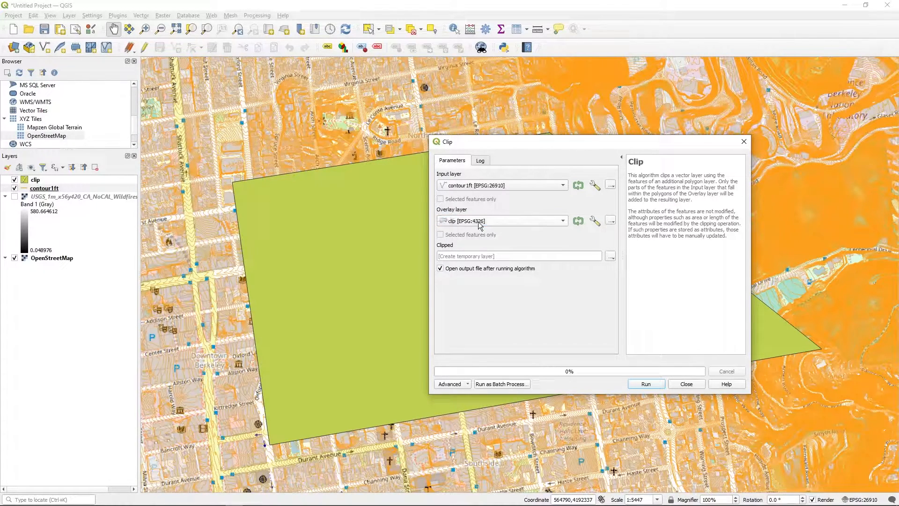
pyautogui.moveTo(455, 189)
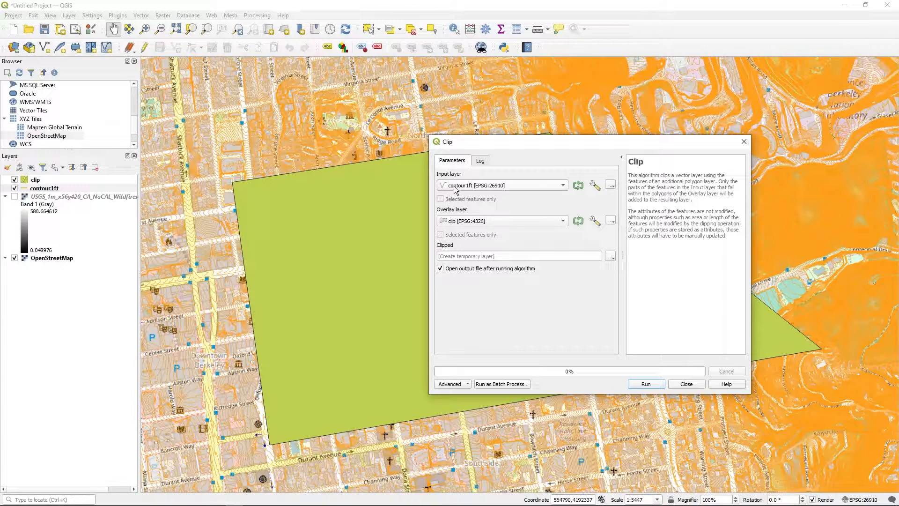
pyautogui.moveTo(487, 216)
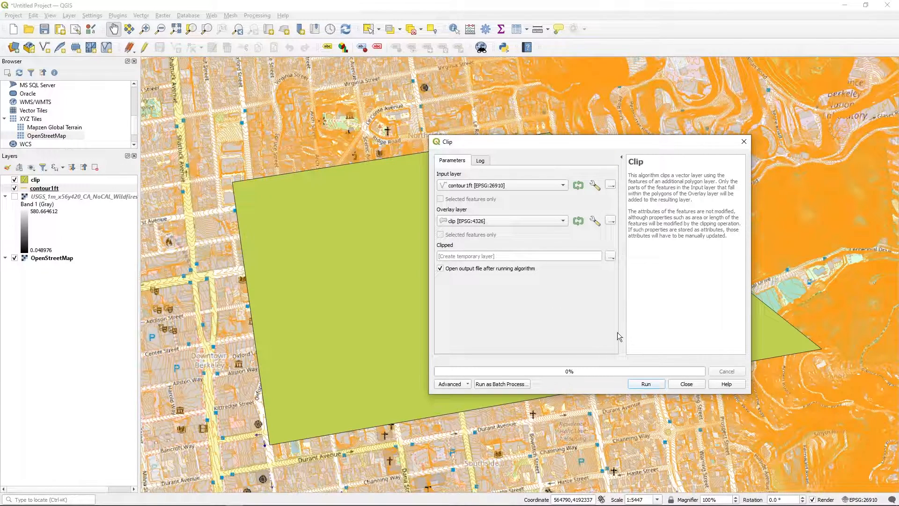
pyautogui.click(645, 384)
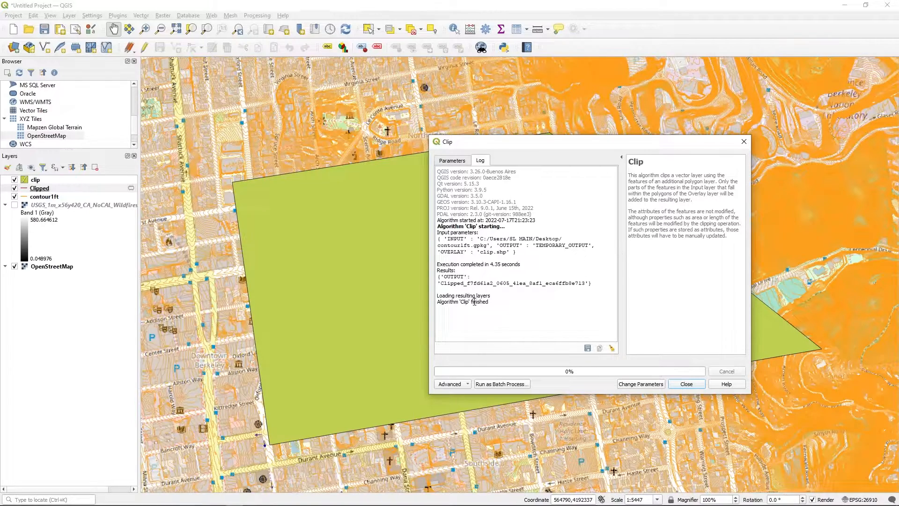
pyautogui.moveTo(639, 357)
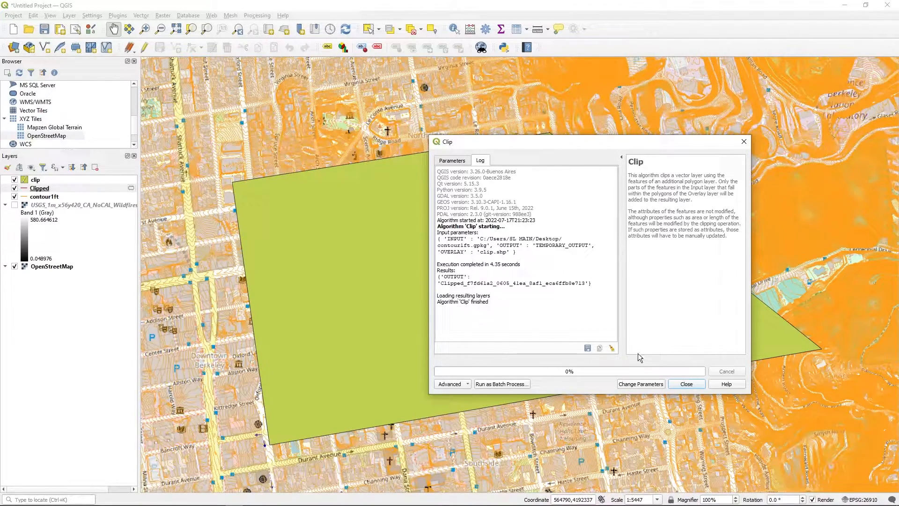
# Hide the other layers so only the Clipped contours show, and pan across them
pyautogui.click(685, 384)
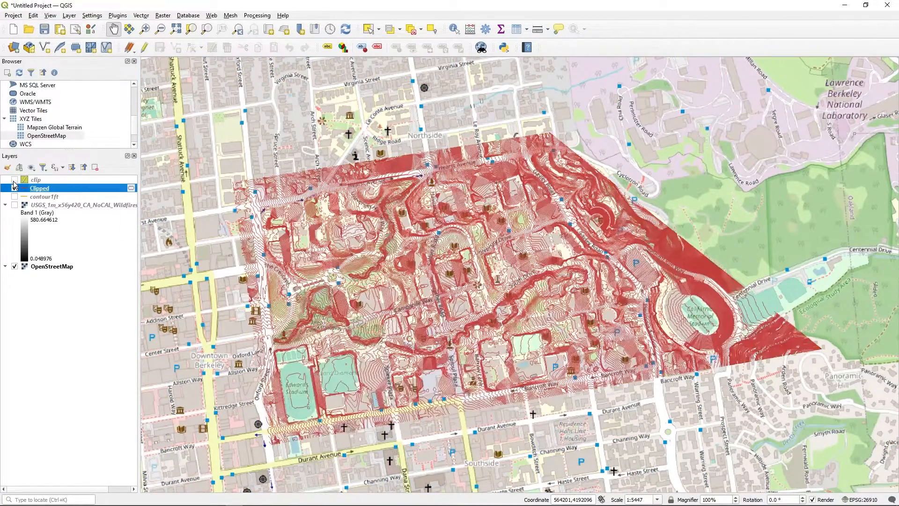
pyautogui.click(14, 188)
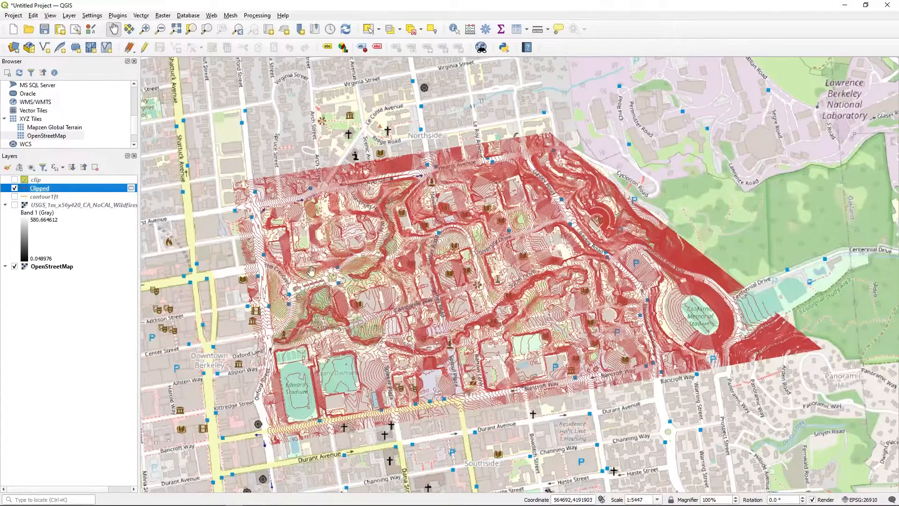
pyautogui.moveTo(310, 269); pyautogui.dragTo(548, 135)
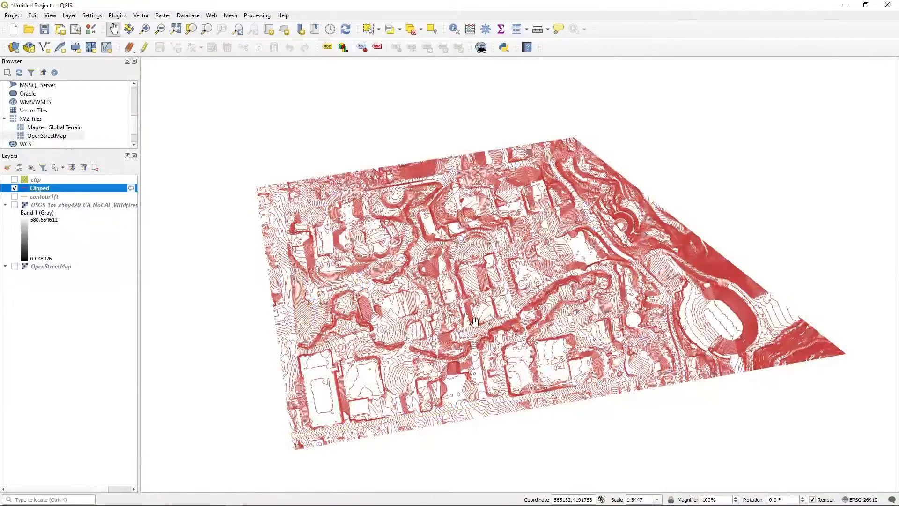
pyautogui.moveTo(476, 322); pyautogui.dragTo(453, 246)
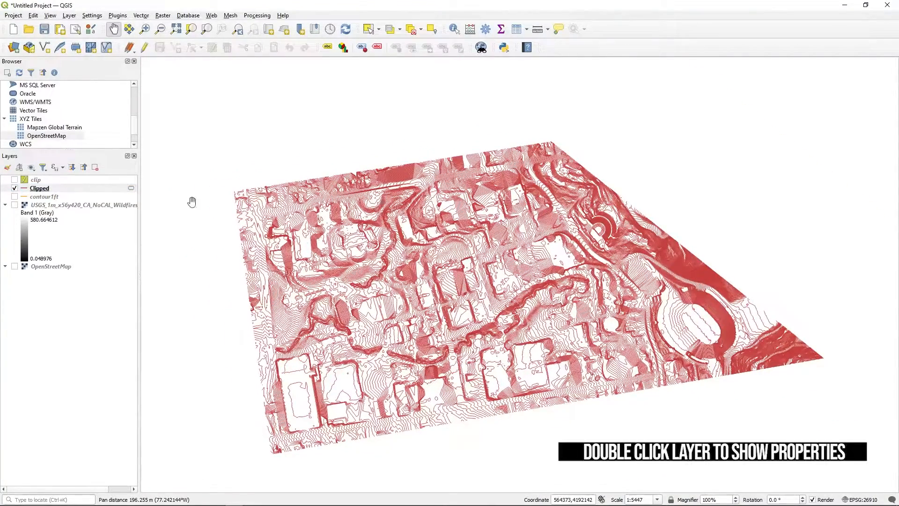
# Review the Clipped layer's labeling settings in its properties, then recentre the contours
pyautogui.doubleClick(39, 188)
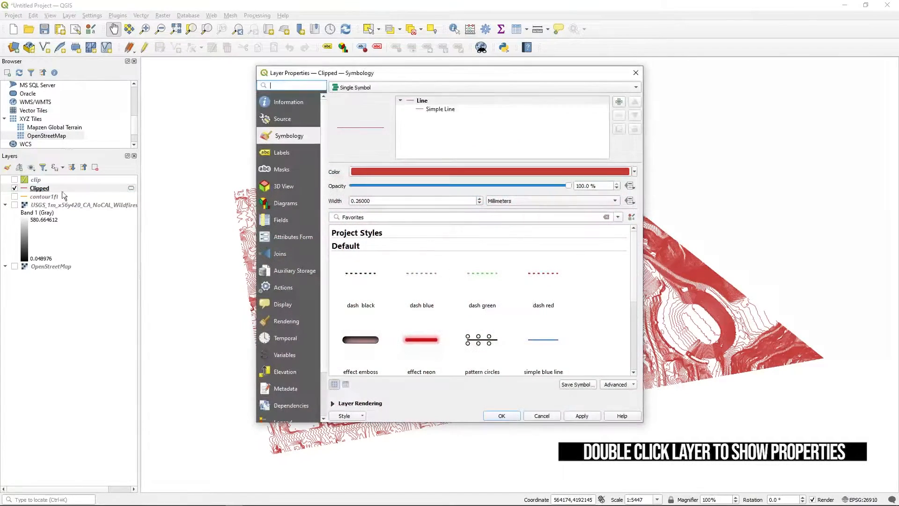
pyautogui.click(283, 152)
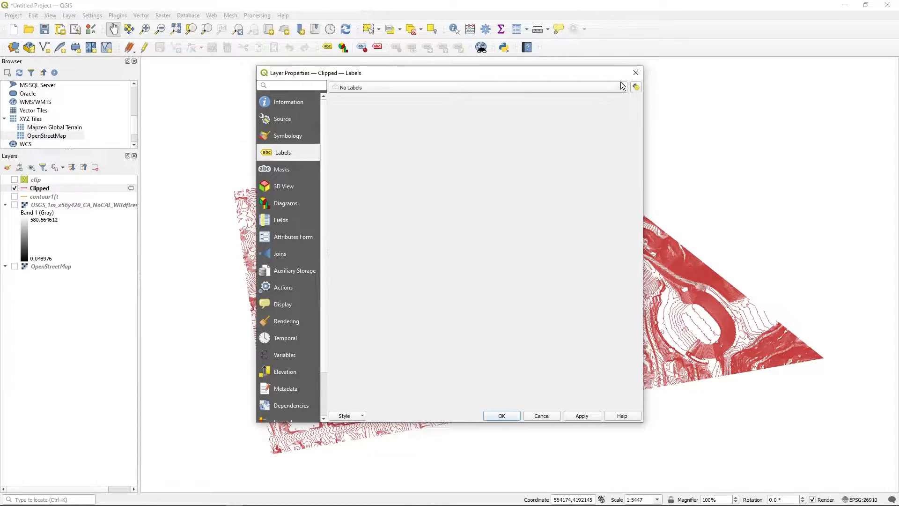
pyautogui.click(475, 87)
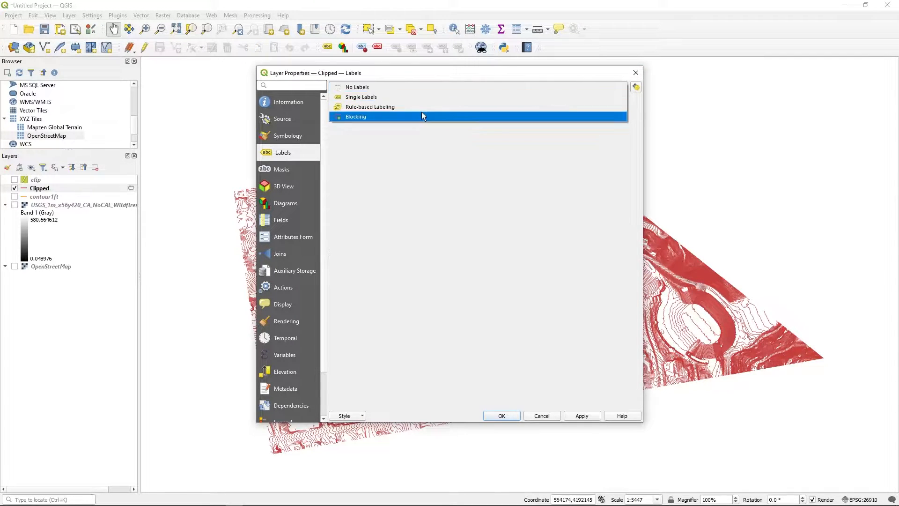
pyautogui.click(500, 415)
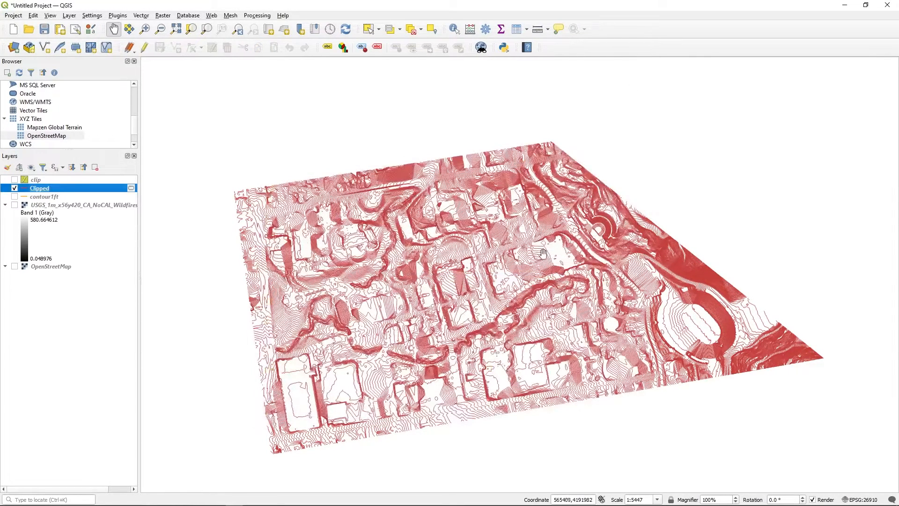
pyautogui.moveTo(542, 252); pyautogui.dragTo(500, 232)
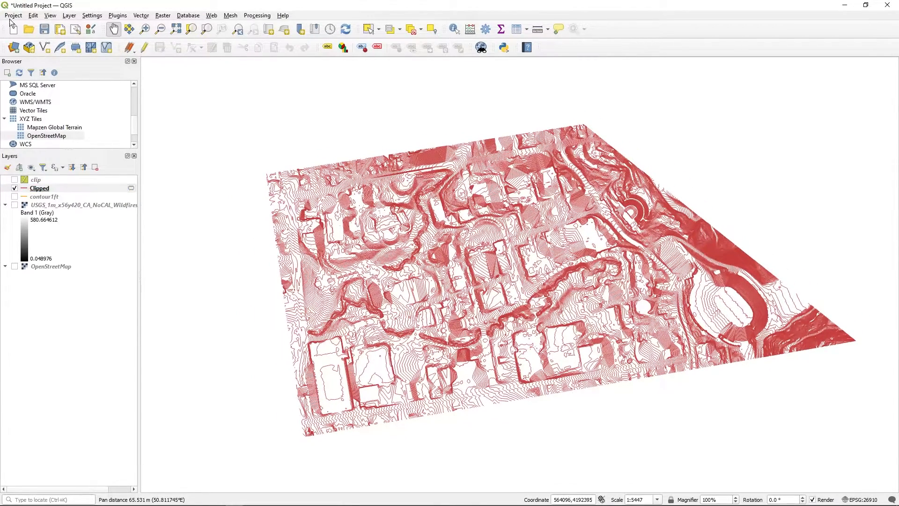
# Export the Clipped layer via Export Project to DXF as clipped contours.dxf on the Desktop
pyautogui.click(12, 15)
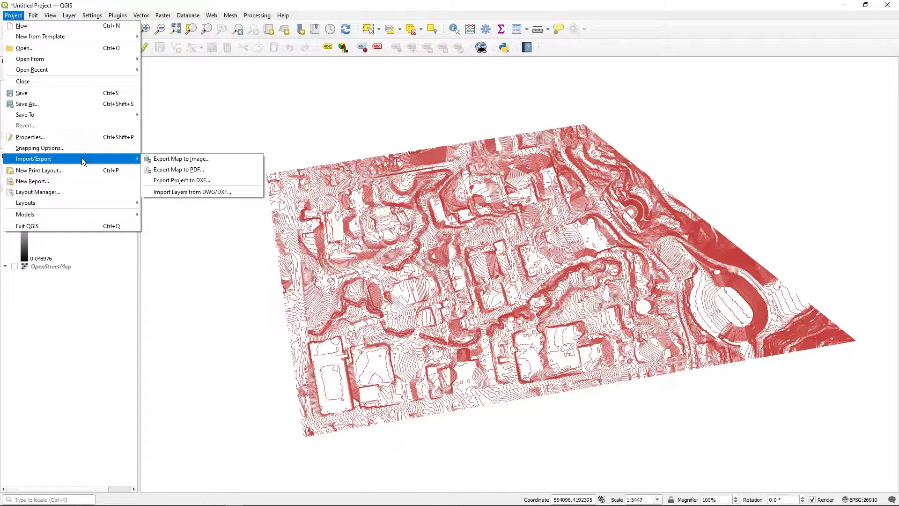
pyautogui.click(180, 180)
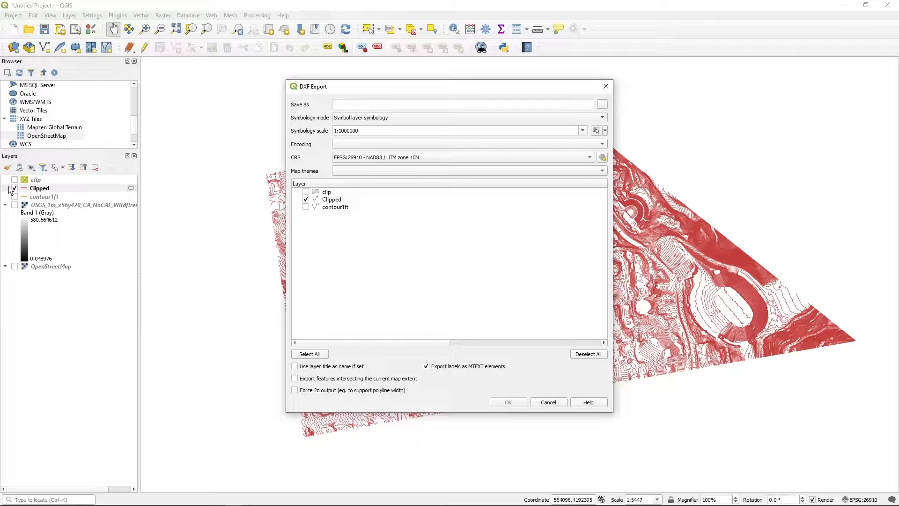
pyautogui.click(14, 188)
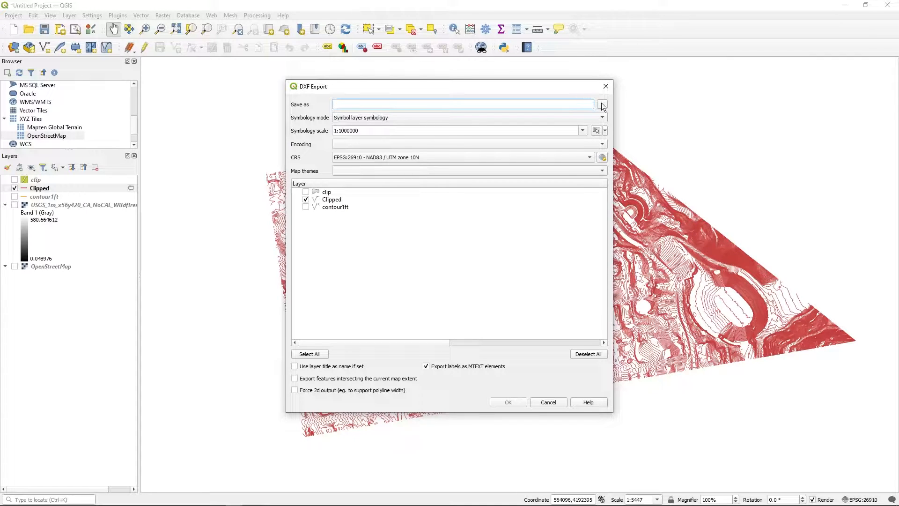
pyautogui.click(602, 104)
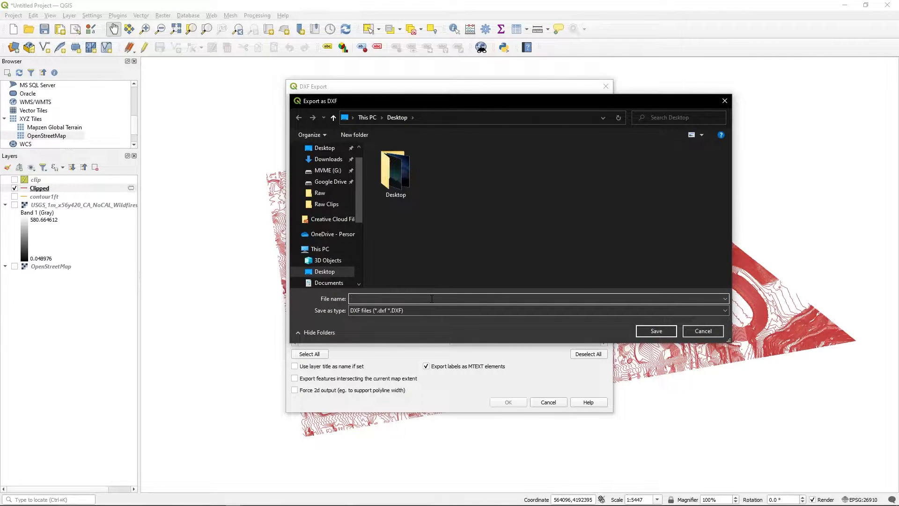
pyautogui.write('clipped contours')
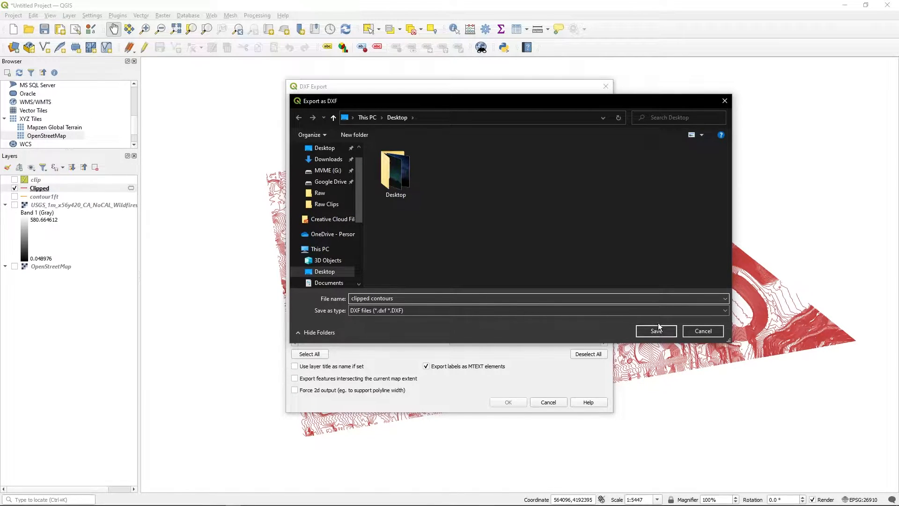
pyautogui.click(656, 331)
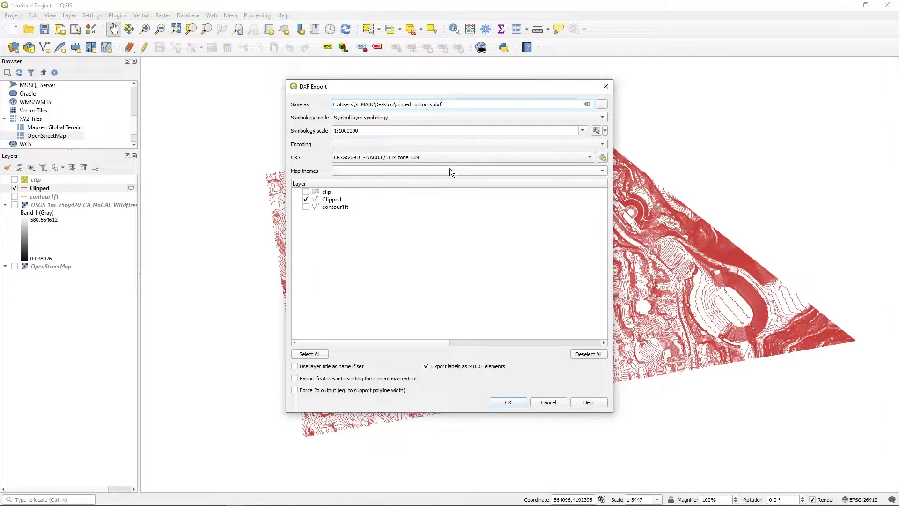
pyautogui.moveTo(430, 204)
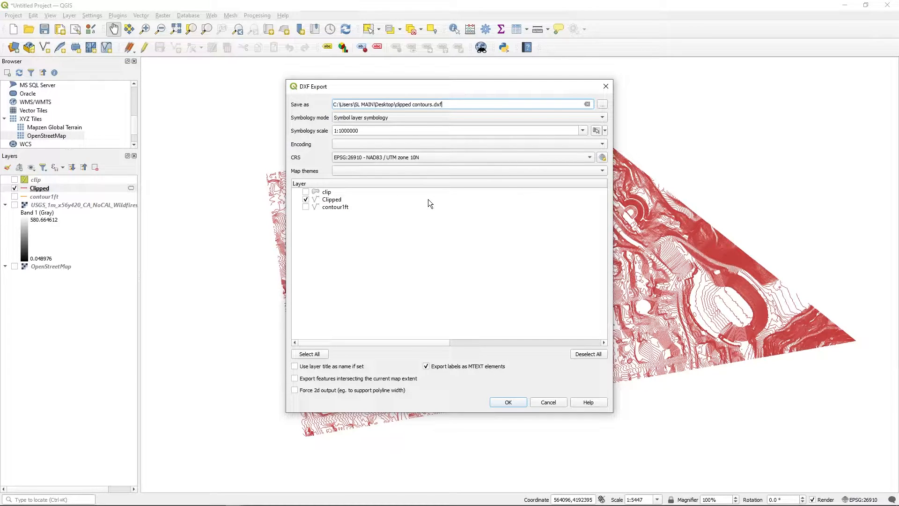
pyautogui.moveTo(399, 371)
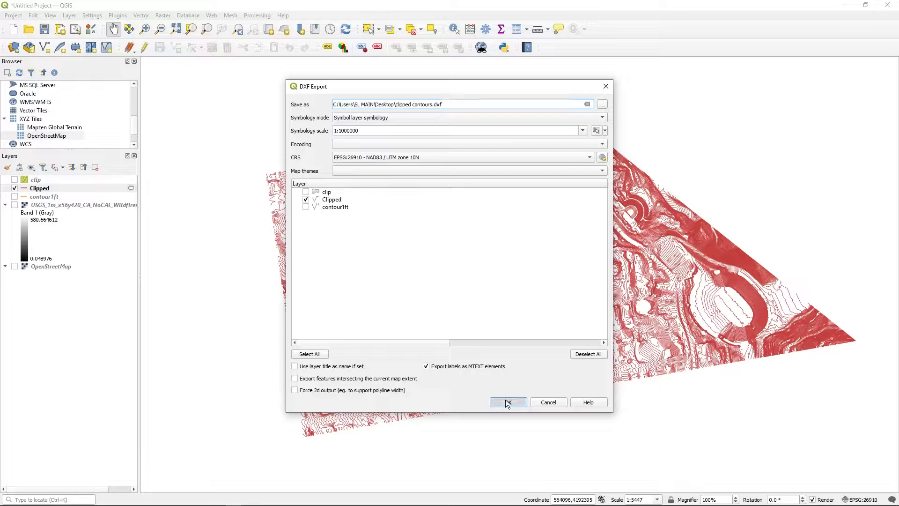
pyautogui.click(506, 402)
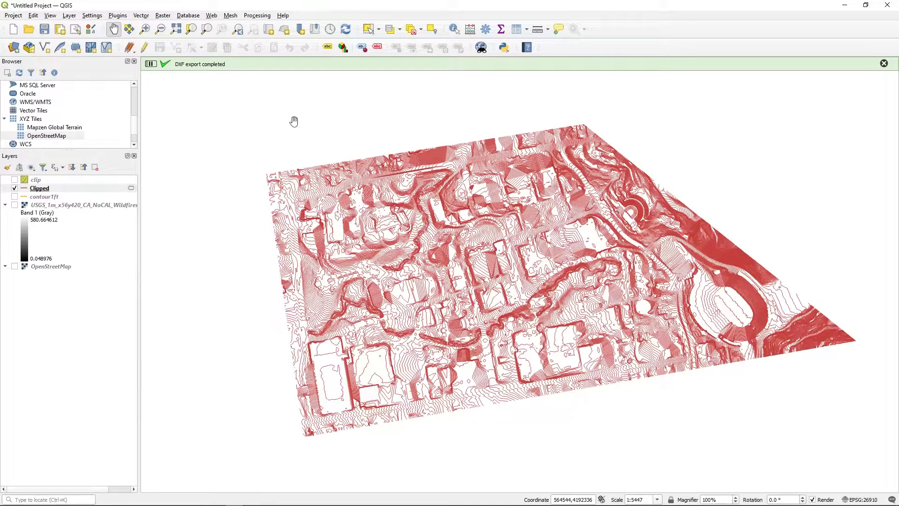
# Open clipped contours.dxf from the Desktop with Rhino, bringing up the DXF import options
pyautogui.click(884, 64)
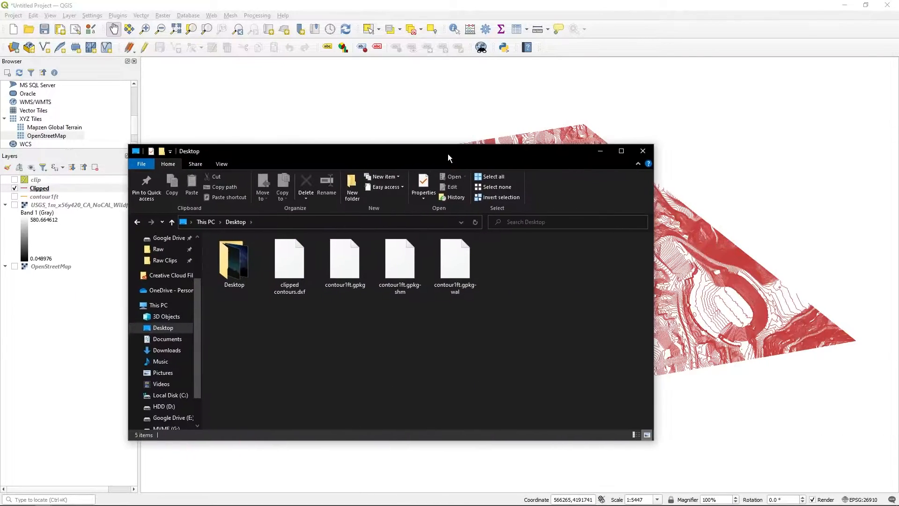
pyautogui.rightClick(289, 262)
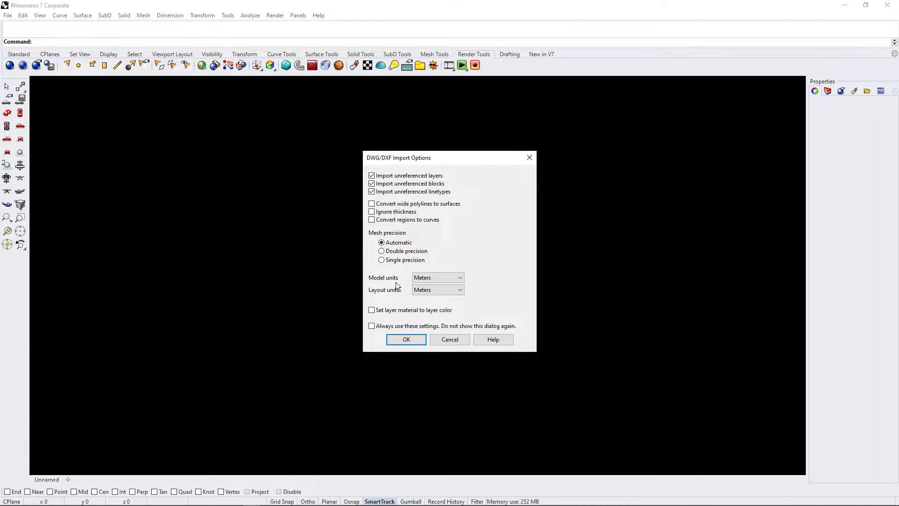
# Accept the DXF import in Rhinoceros 7 and pick a contour to confirm it is a closed curve
pyautogui.click(405, 340)
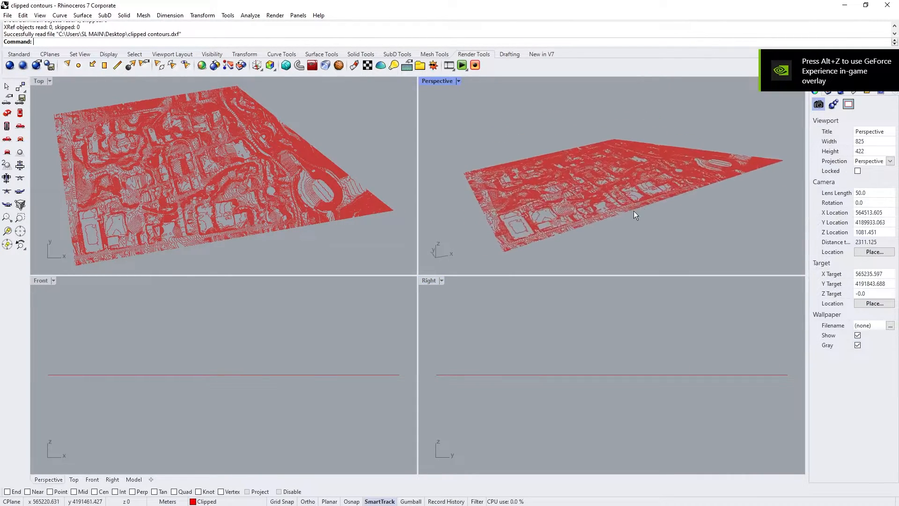
pyautogui.click(525, 235)
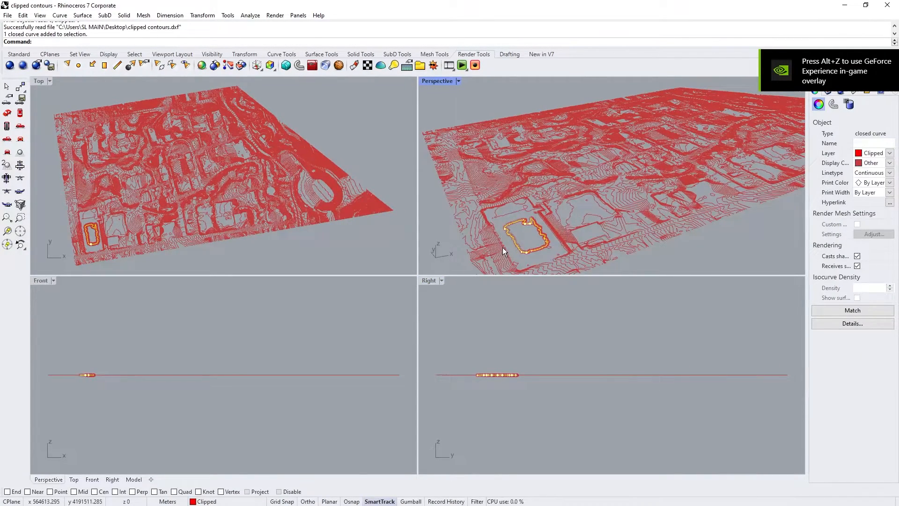